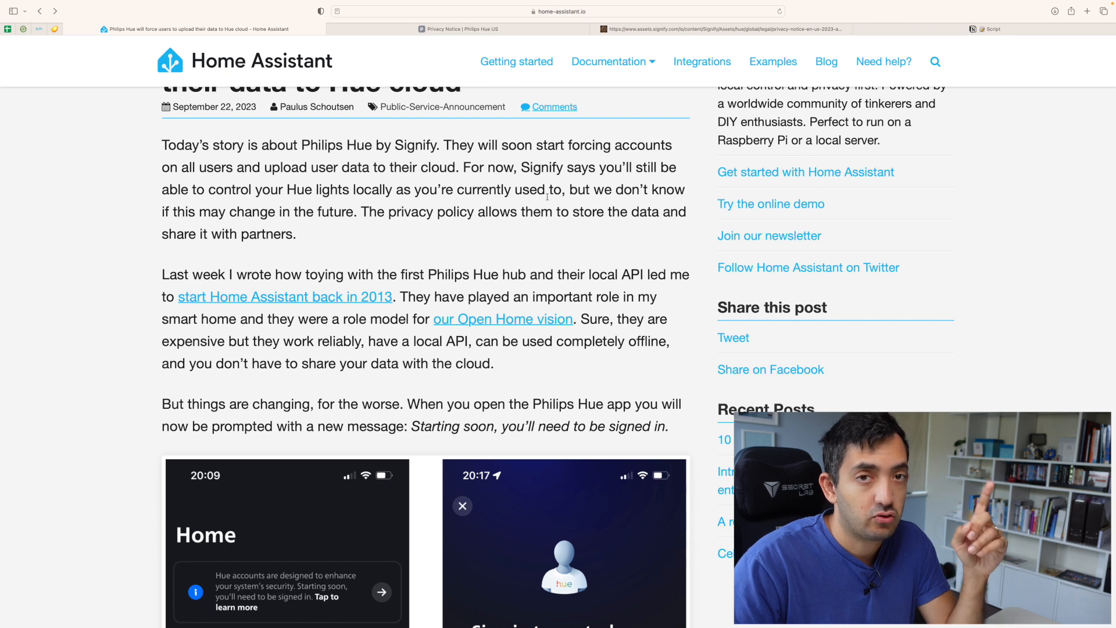
Step: Highlight the sentence that Hue may store user data and share it with partners, then read on to the cloud-upload passage
drag(363, 212, 296, 234)
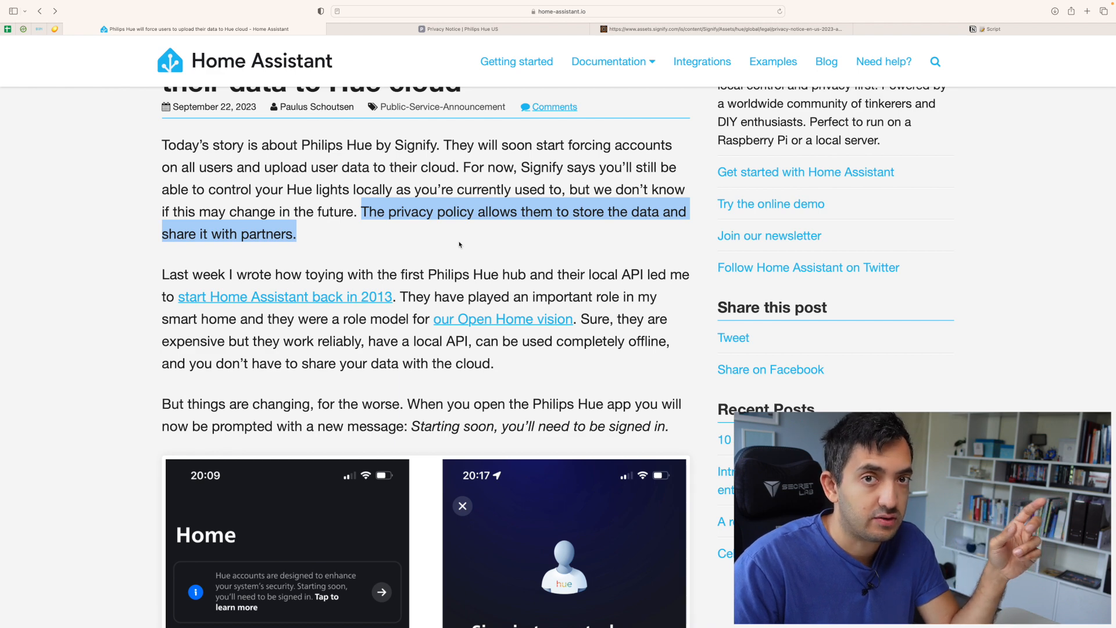
scroll(down, 3)
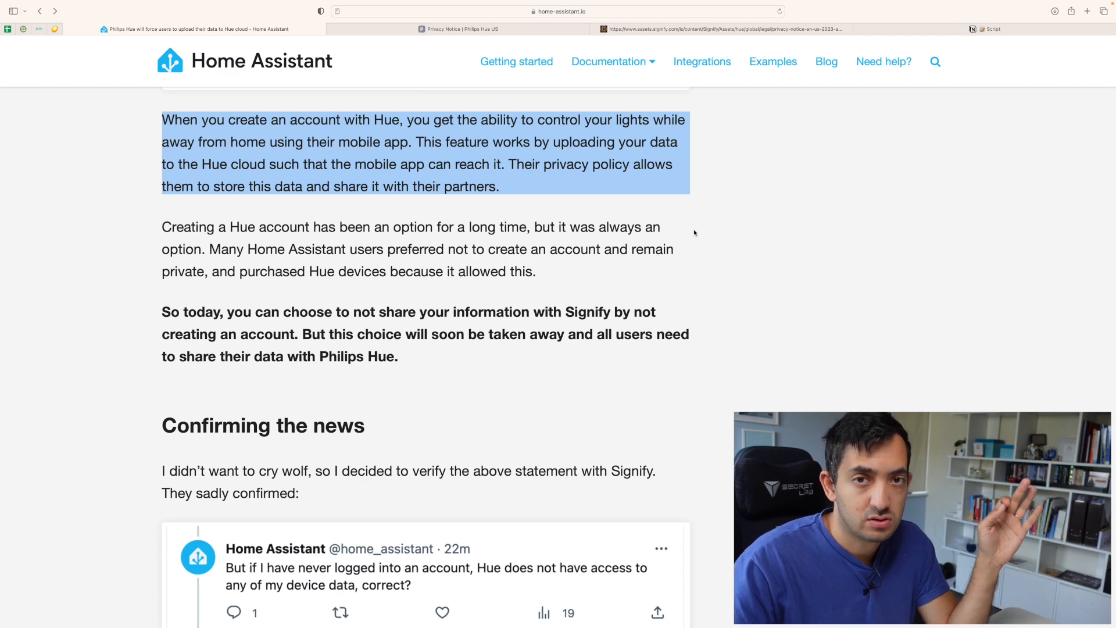
Step: Read past the Philips Hue Twitter exchange down to the closing 'It's not too late' appeal
scroll(down, 3)
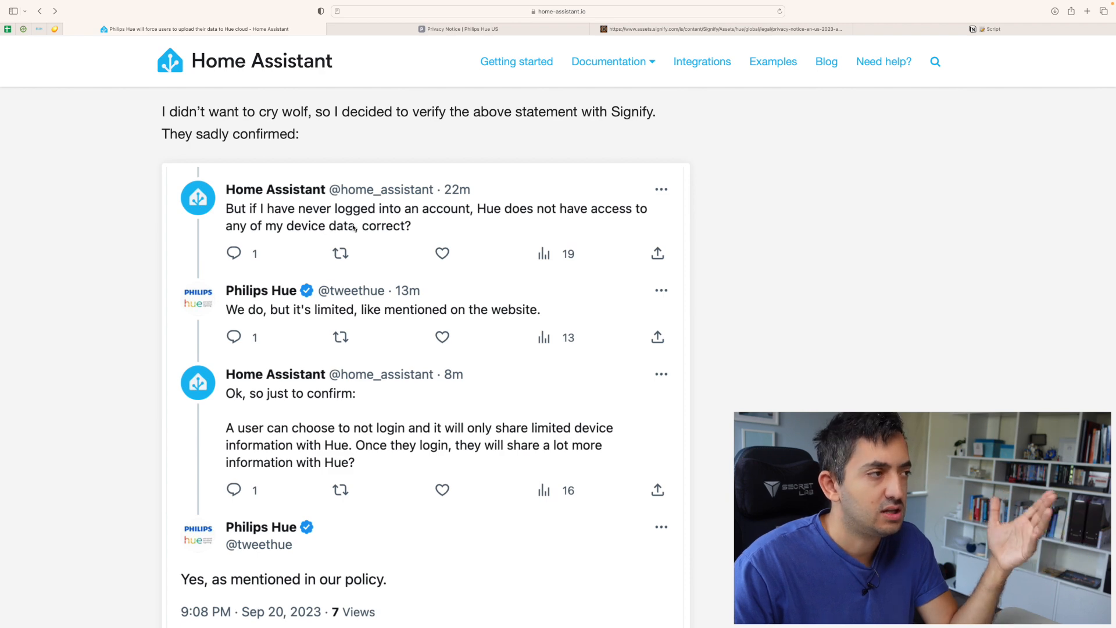
scroll(down, 3)
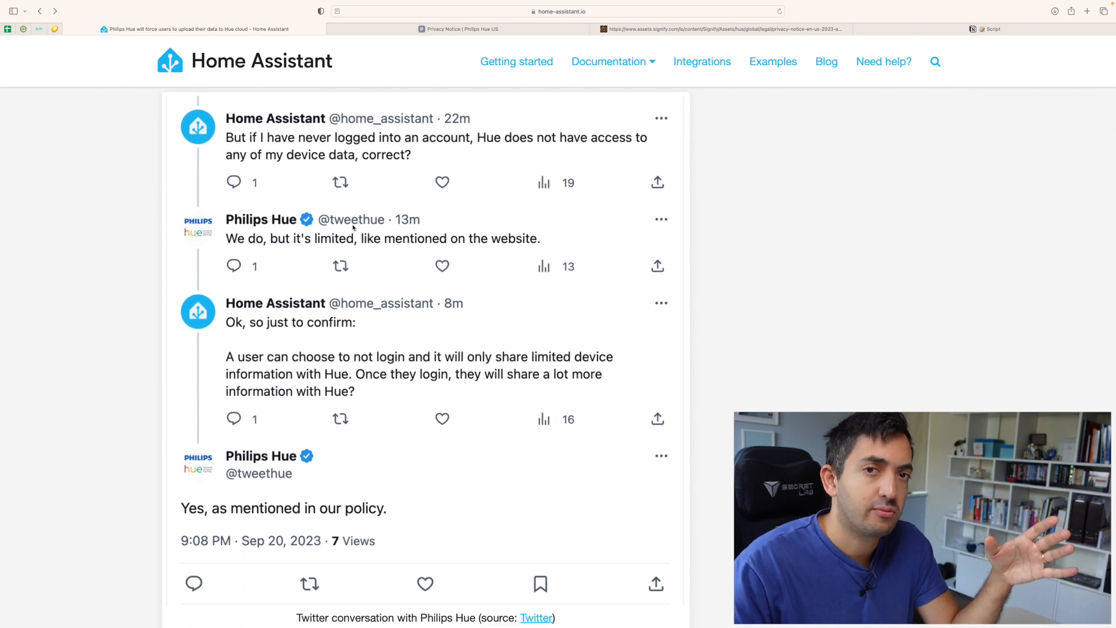
scroll(down, 3)
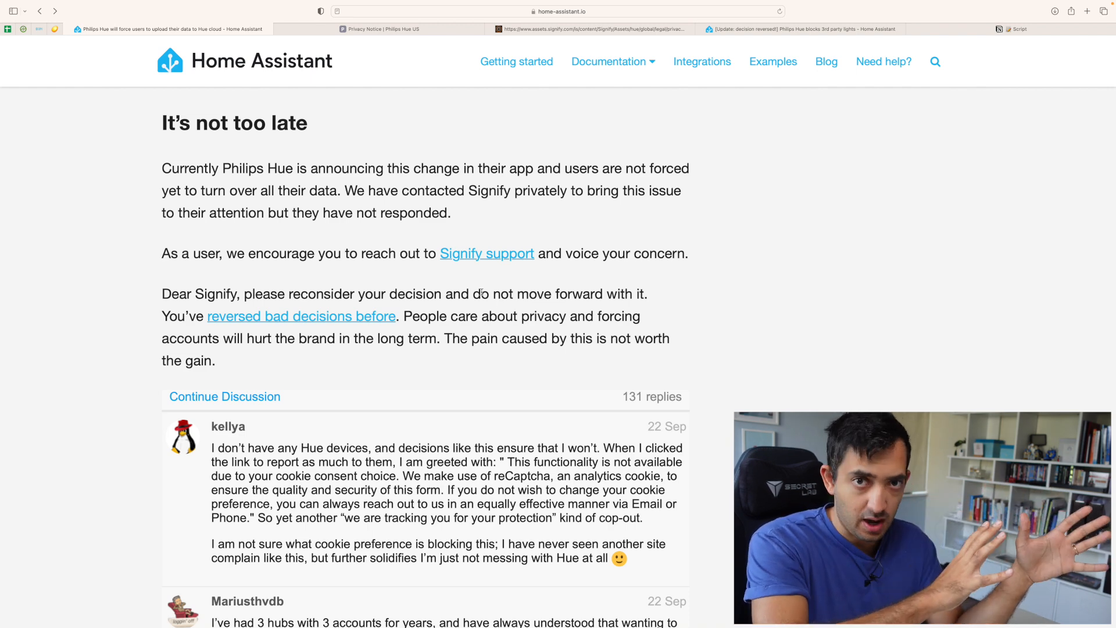
Step: Switch to the '[Update: decision reversed!]' article and read down to the Philips Hue FAQ screenshot
click(811, 27)
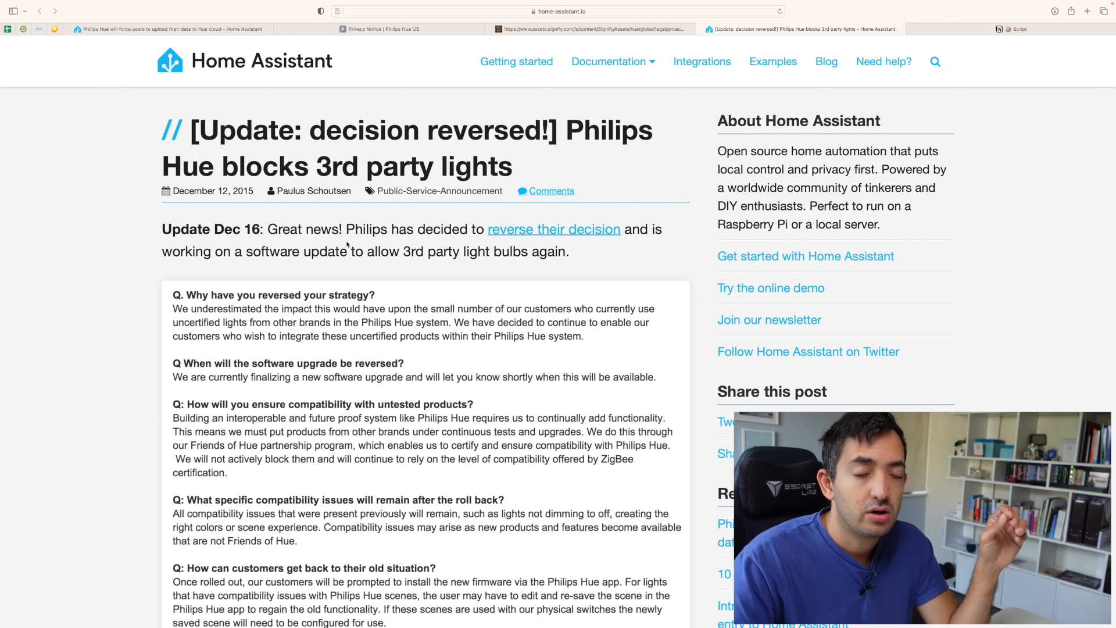
scroll(down, 3)
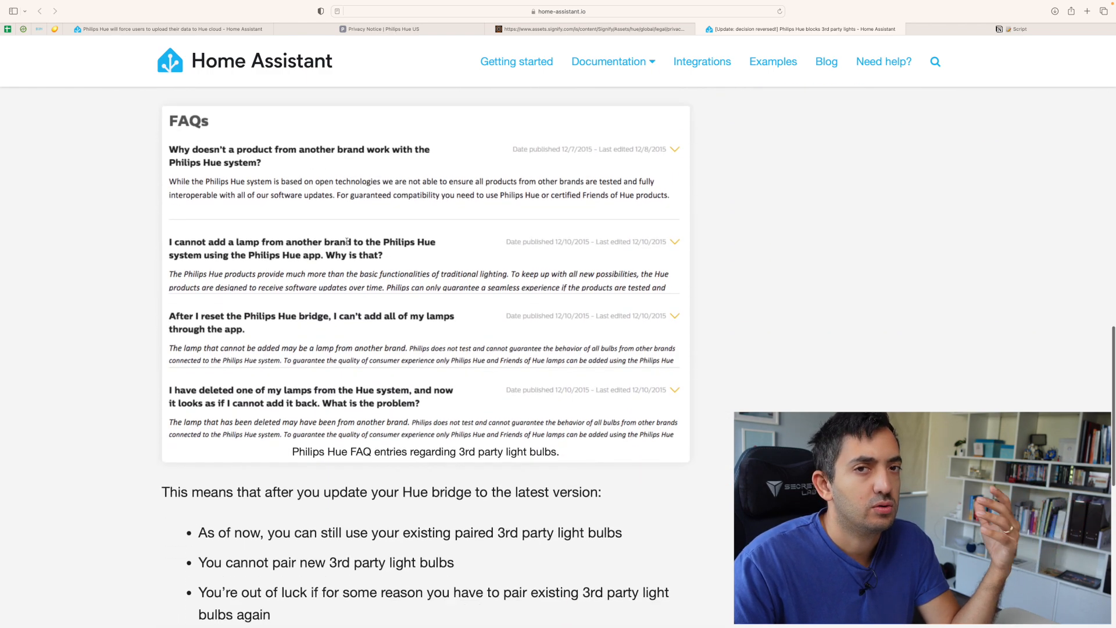
scroll(down, 3)
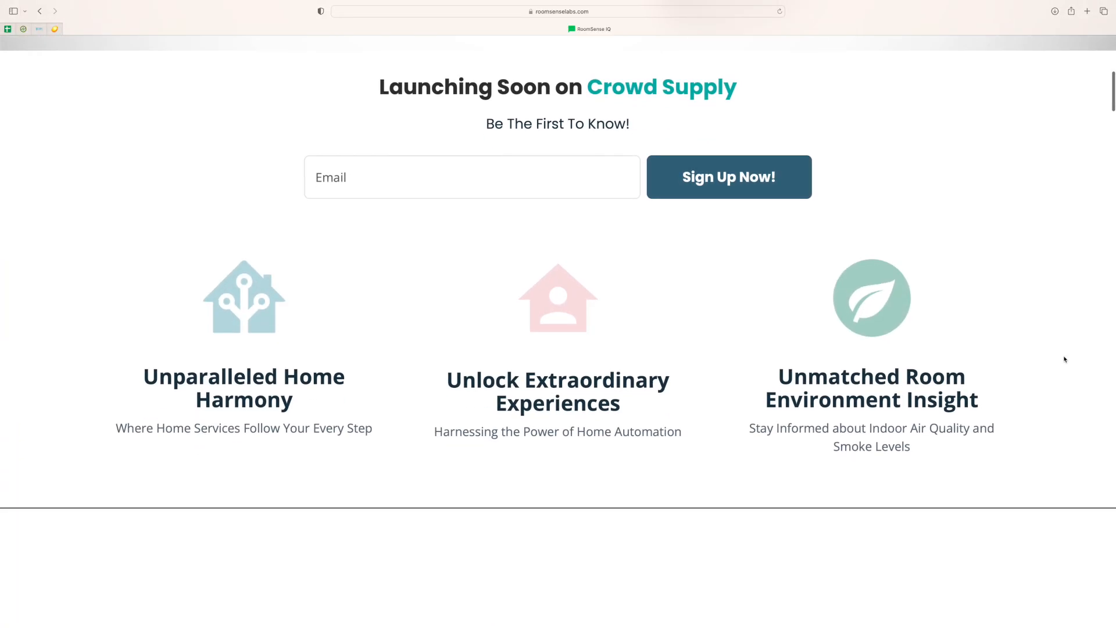
Step: Read the RoomSense IQ page through ClimateSense, Privacy by Design and SightSense to the ecosystem integrations
scroll(down, 3)
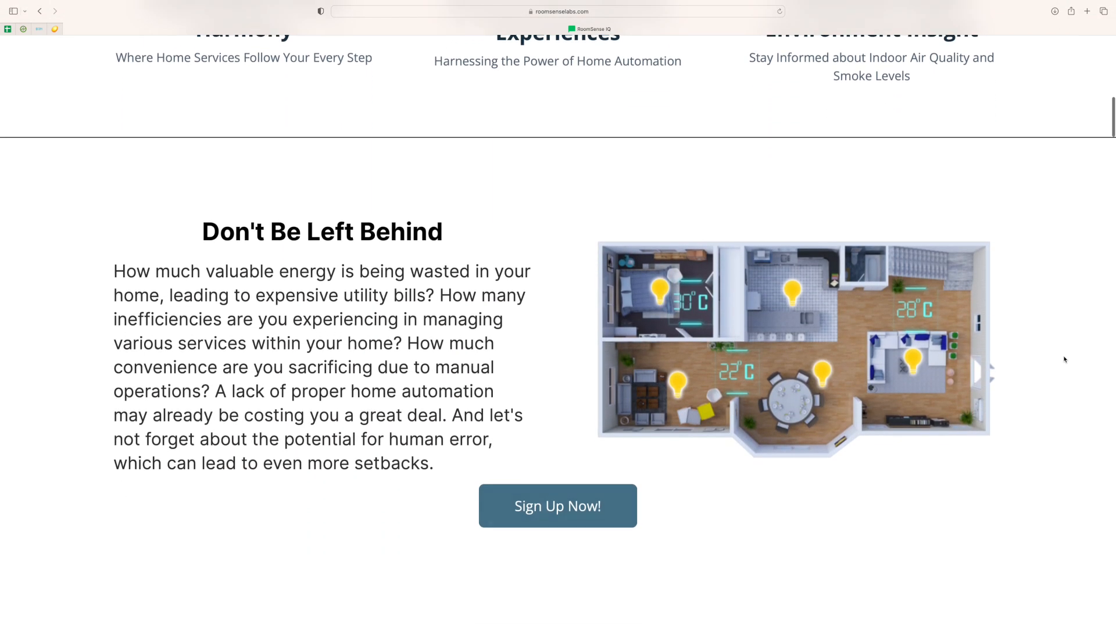
scroll(down, 3)
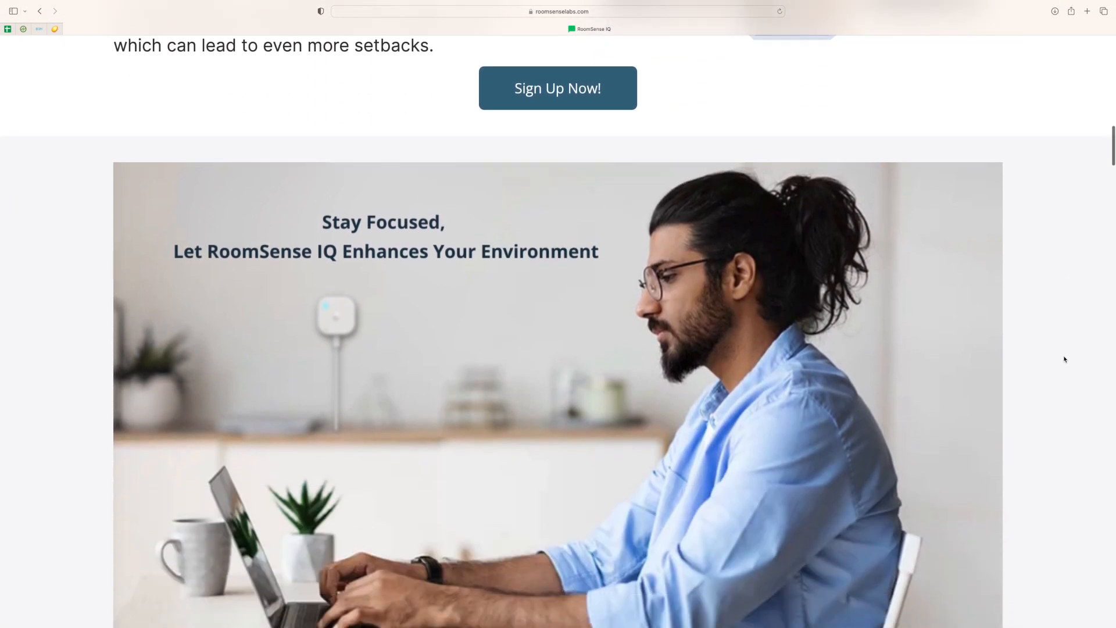
scroll(down, 3)
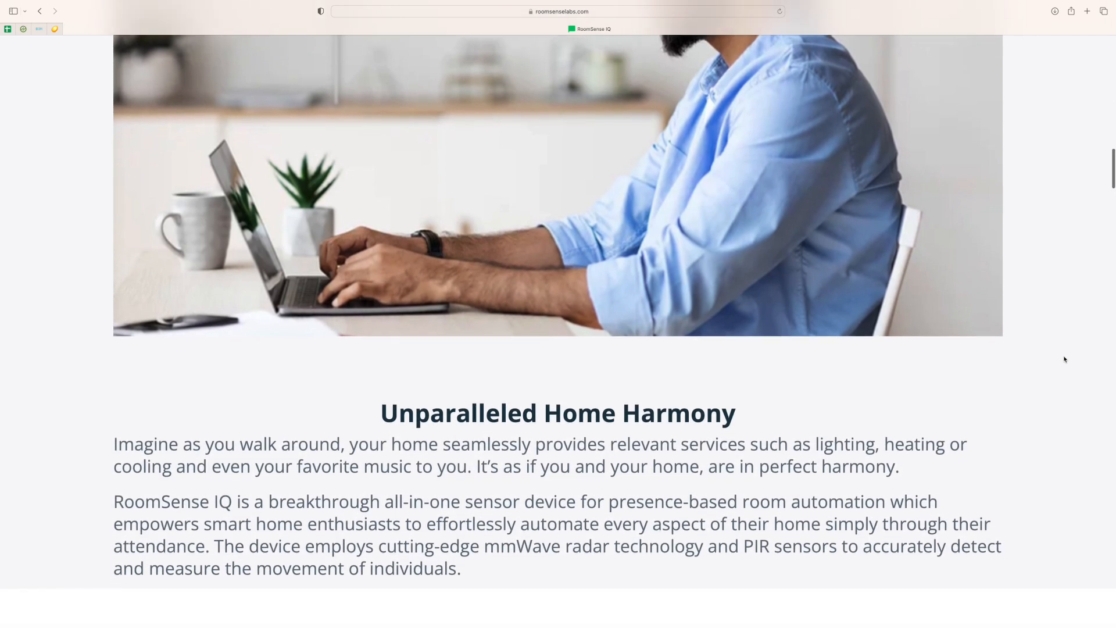
scroll(down, 3)
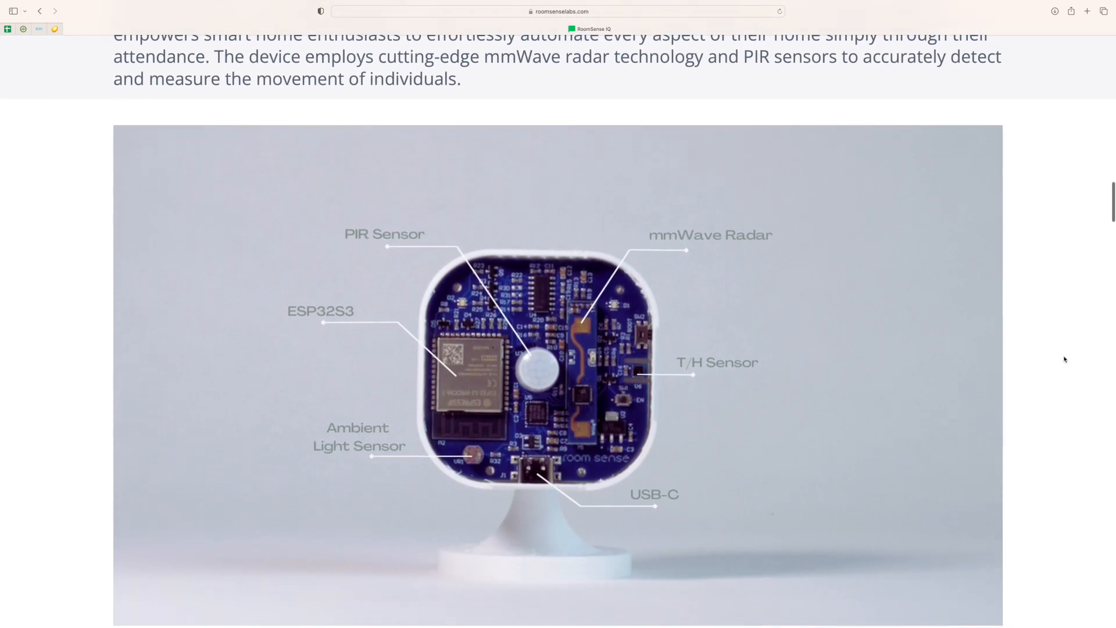
scroll(down, 3)
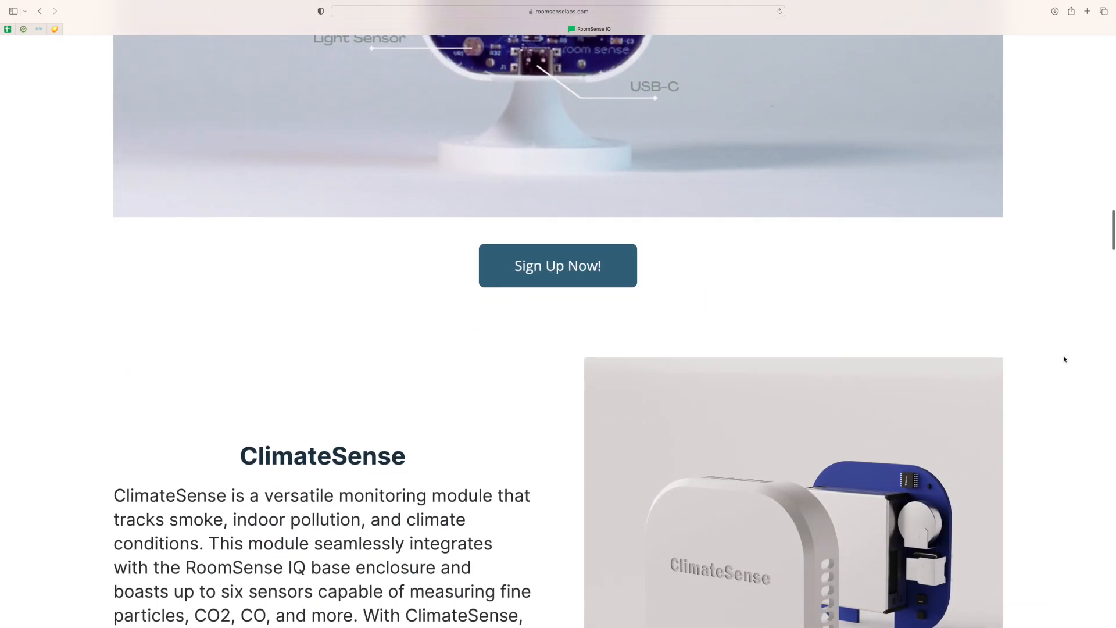
scroll(down, 3)
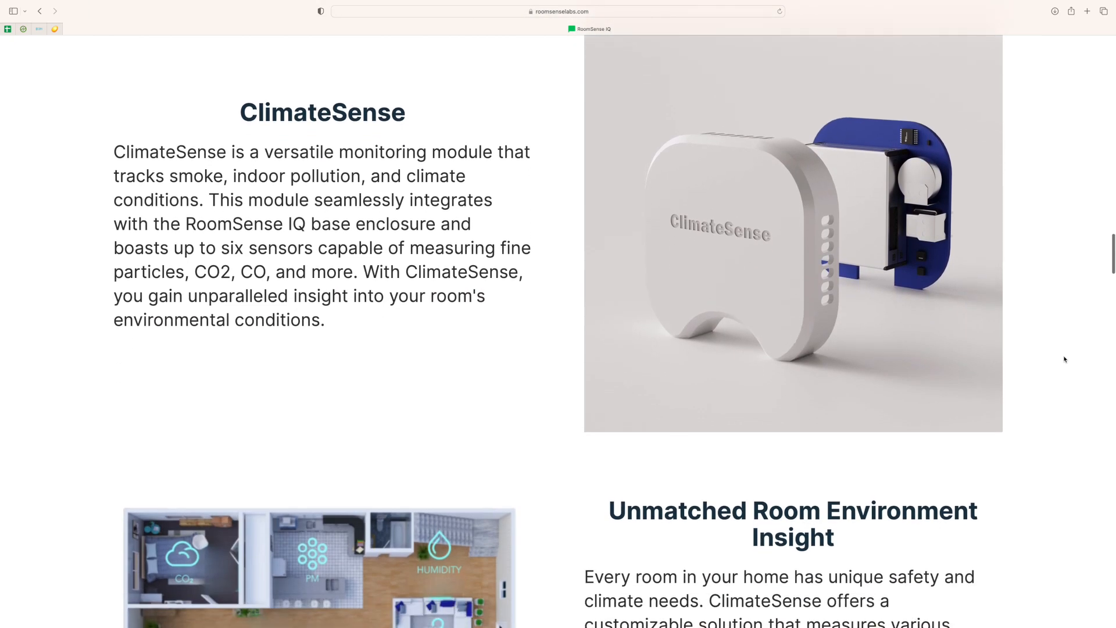
scroll(down, 3)
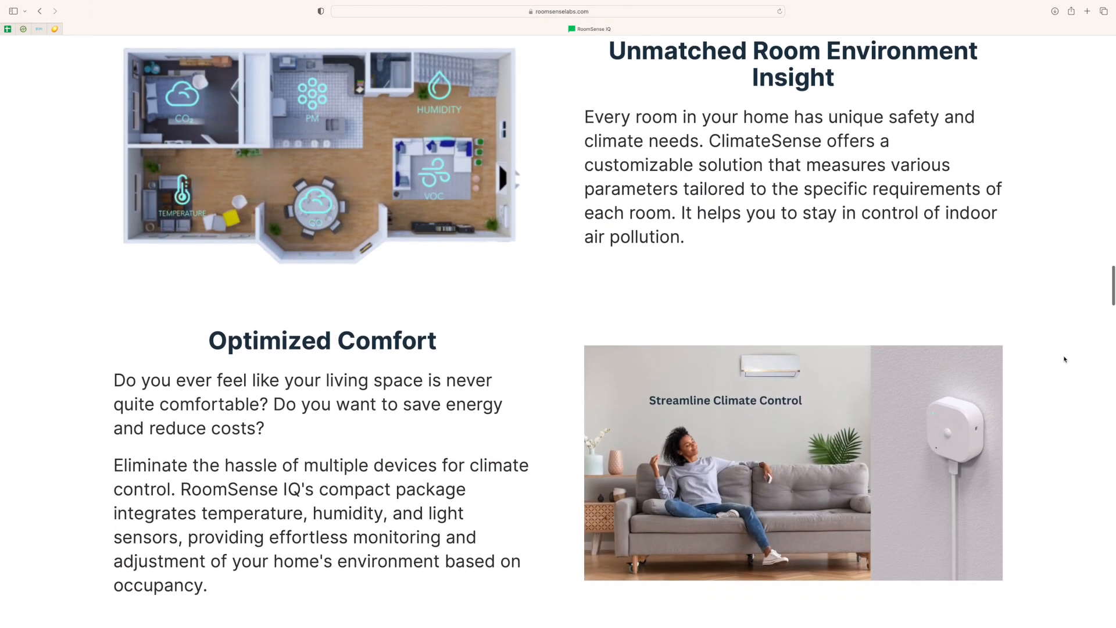
scroll(down, 3)
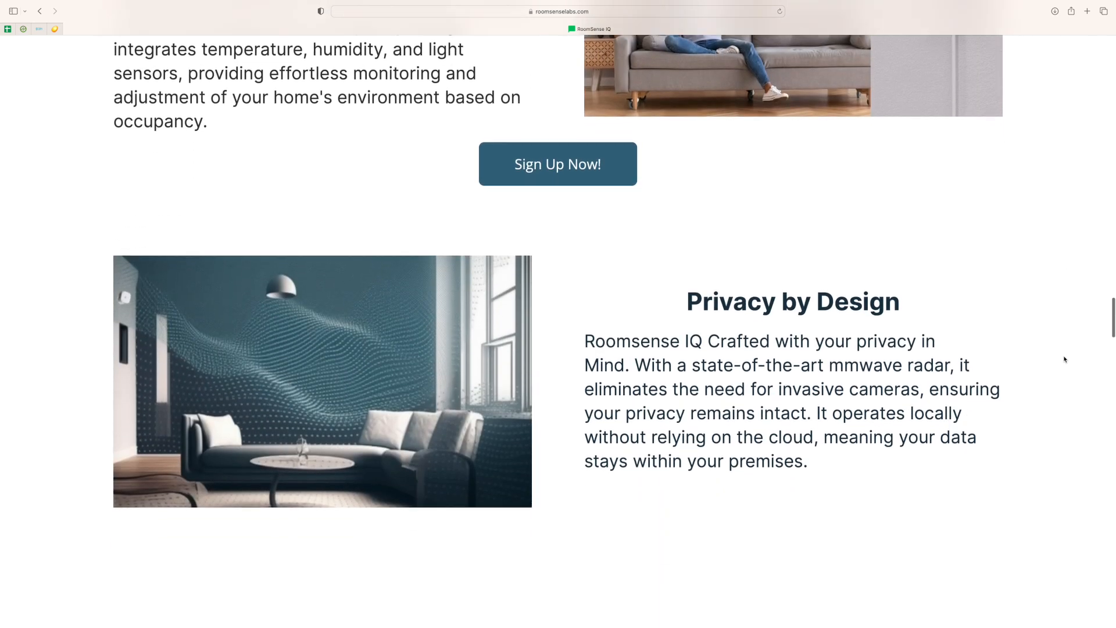
scroll(down, 3)
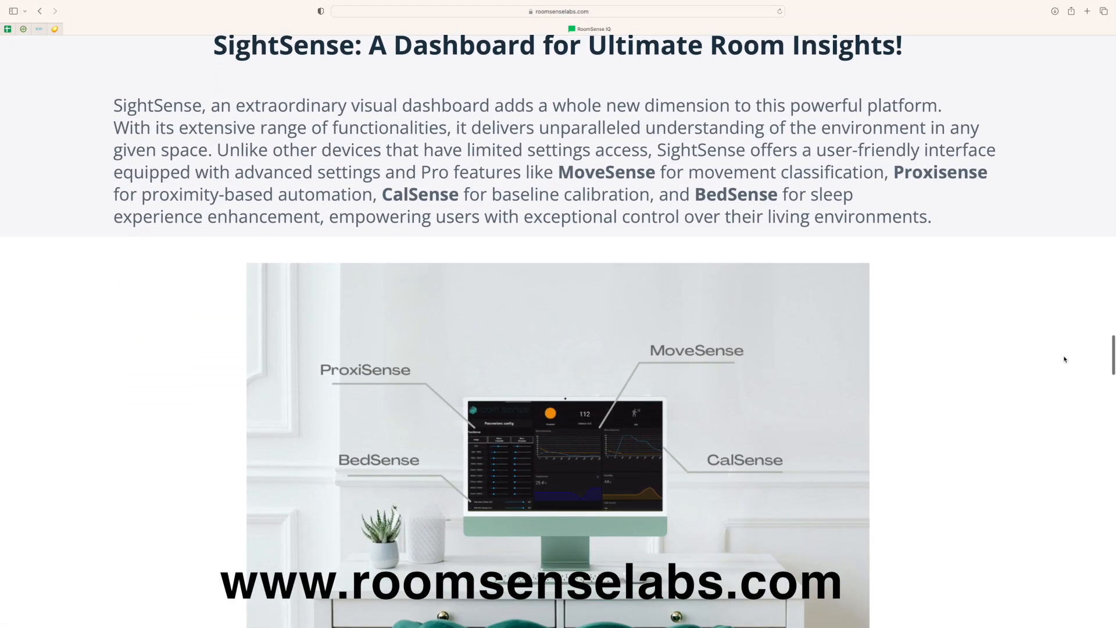
scroll(down, 3)
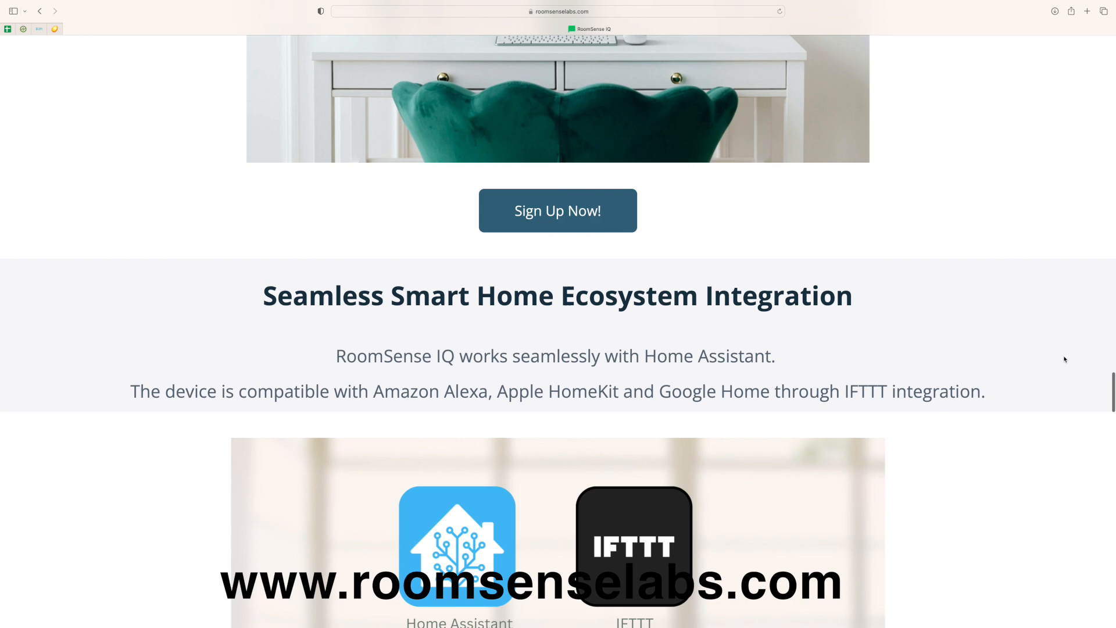
scroll(down, 3)
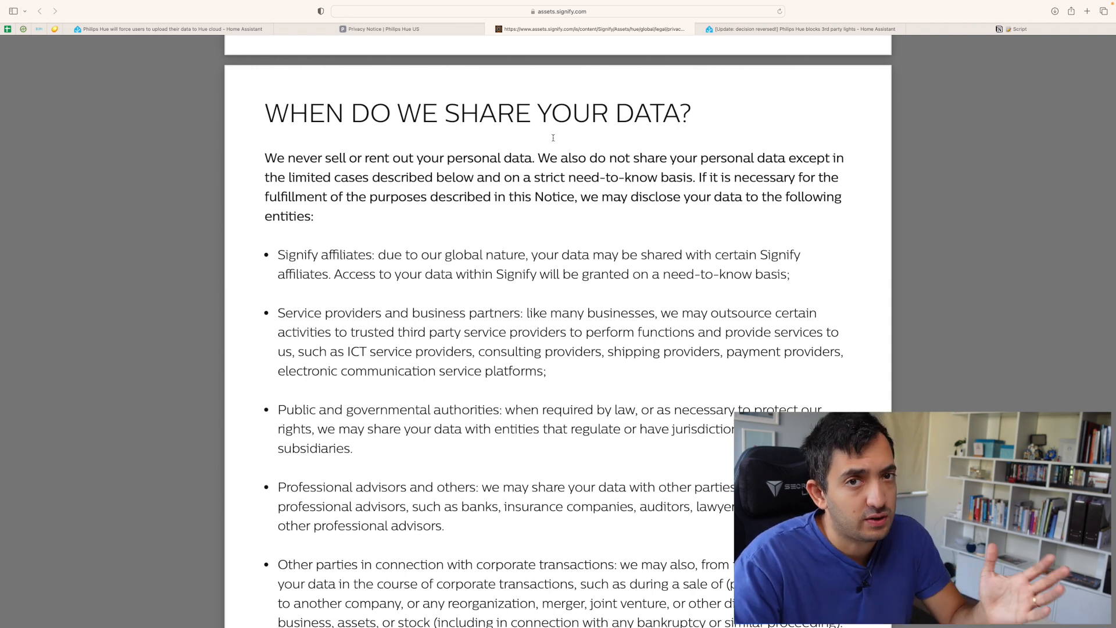
Step: Highlight that data may be shared with affiliates and with consulting and shipping service providers
drag(263, 157, 342, 217)
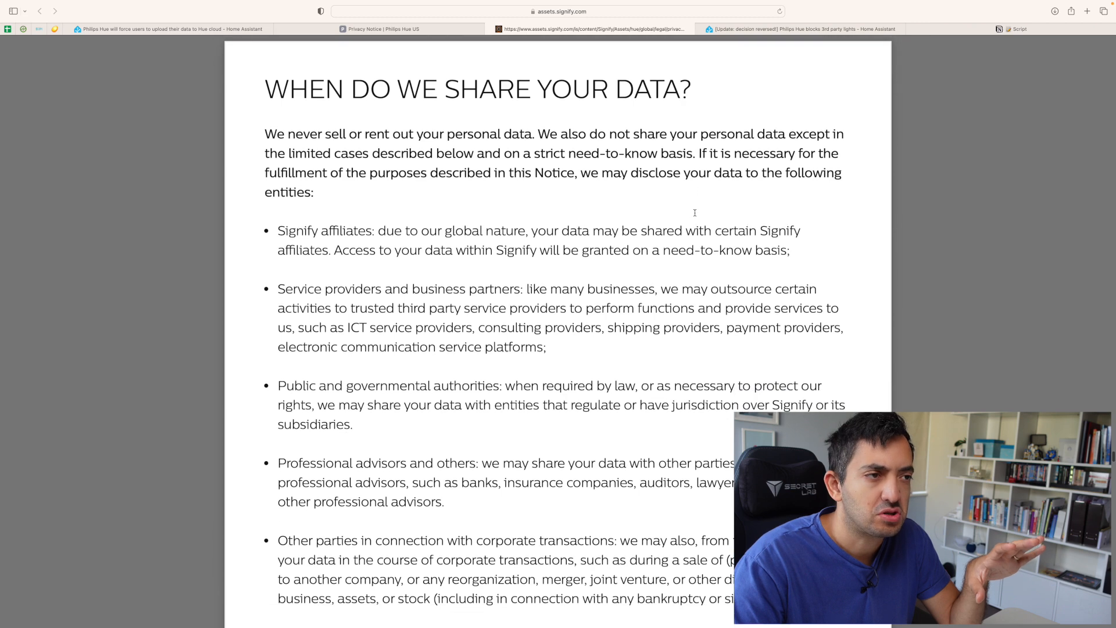
scroll(down, 3)
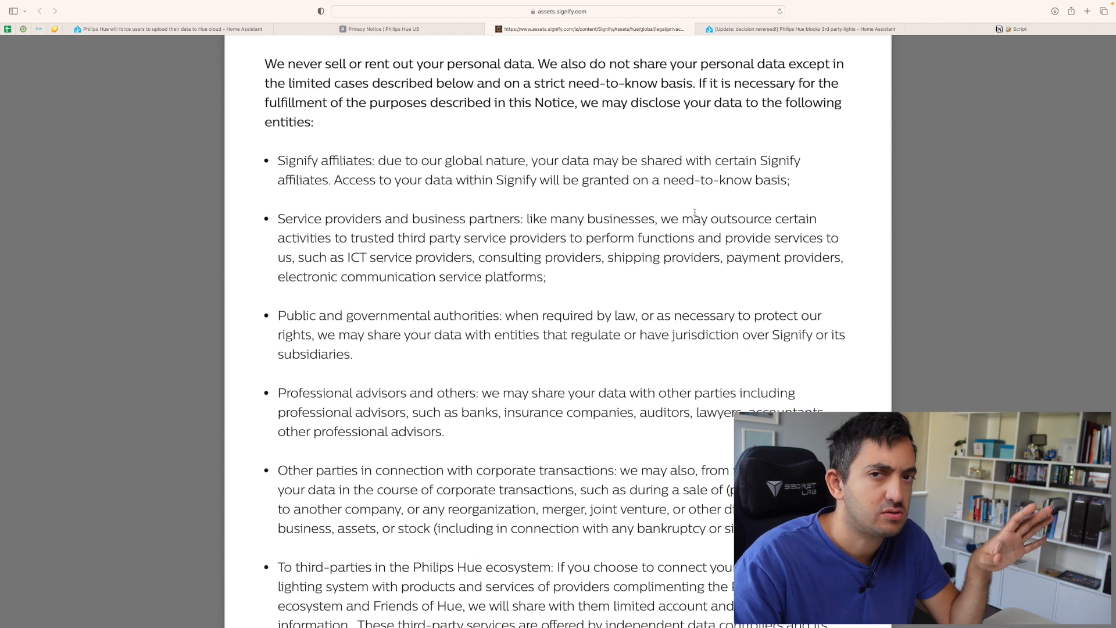
scroll(down, 3)
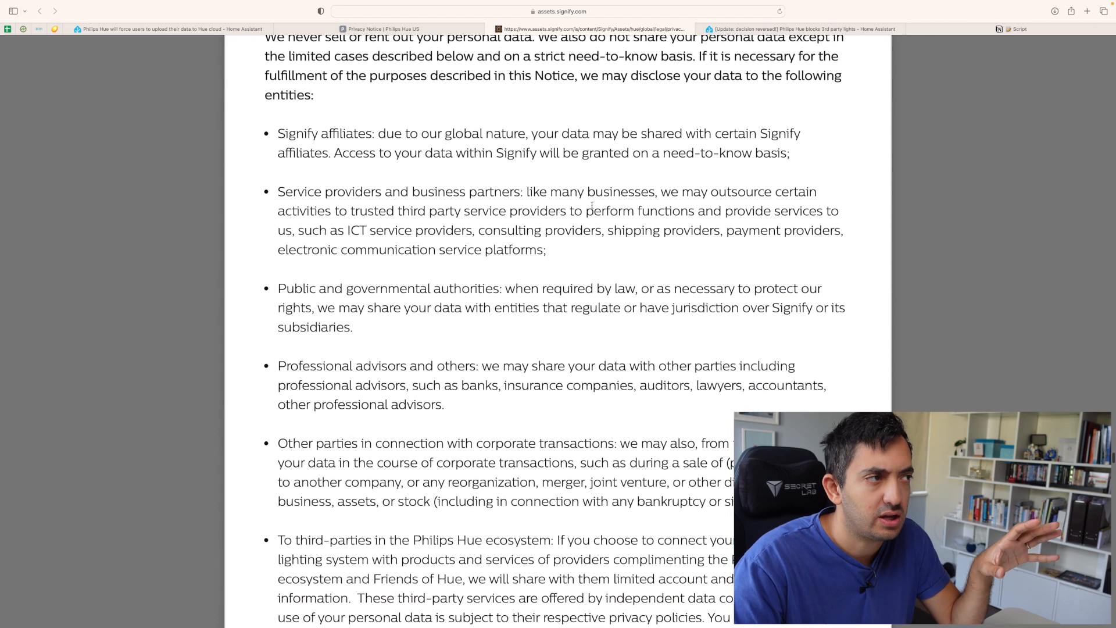
double_click(321, 133)
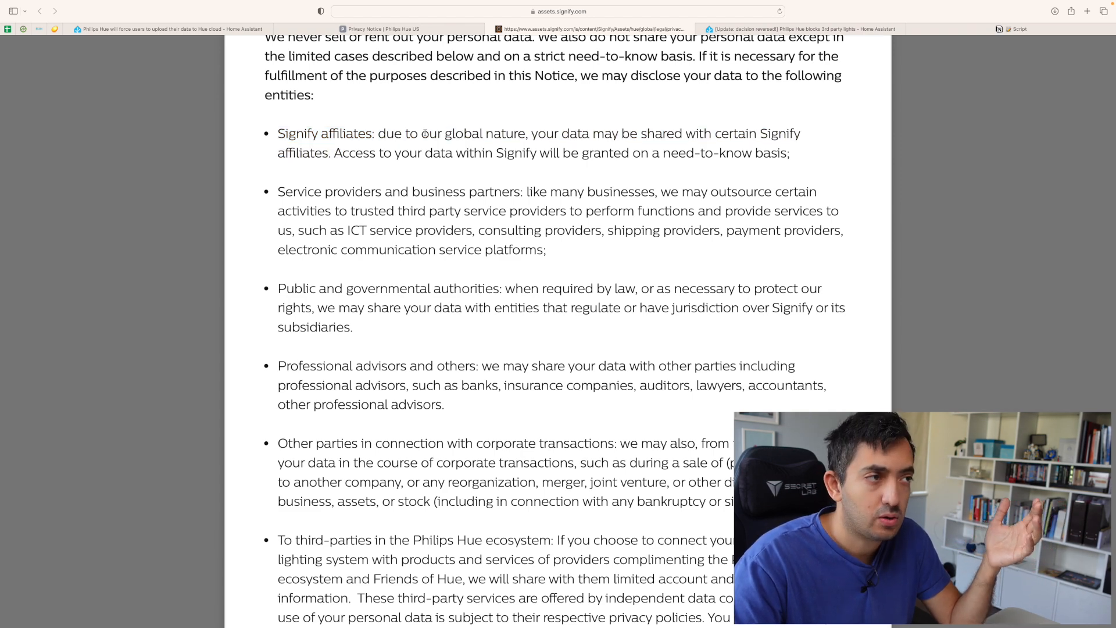
drag(621, 133, 755, 133)
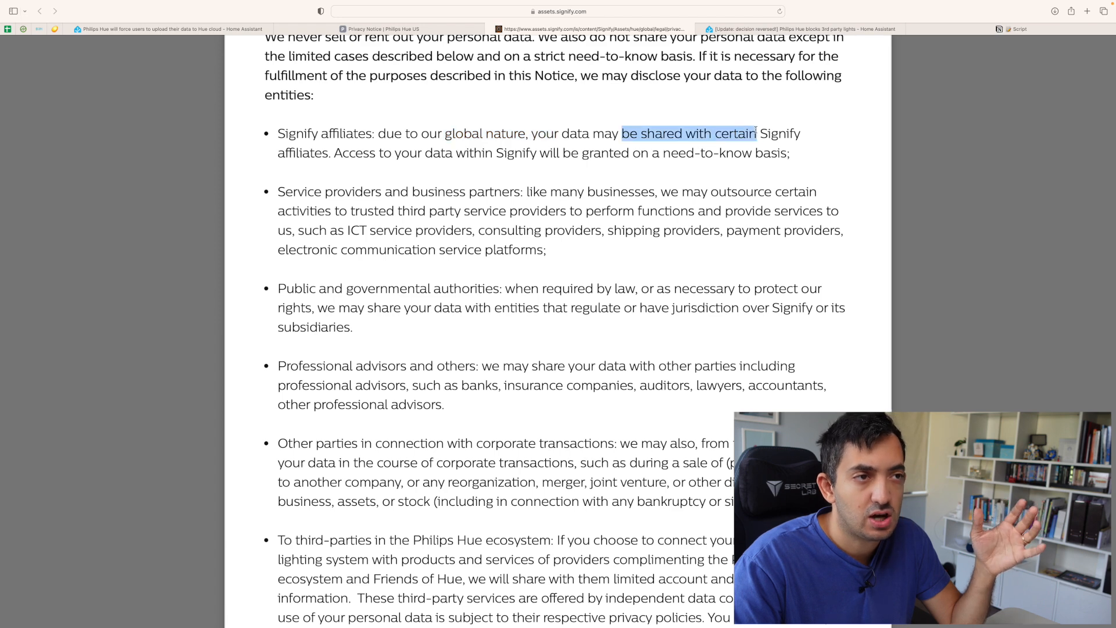
click(577, 150)
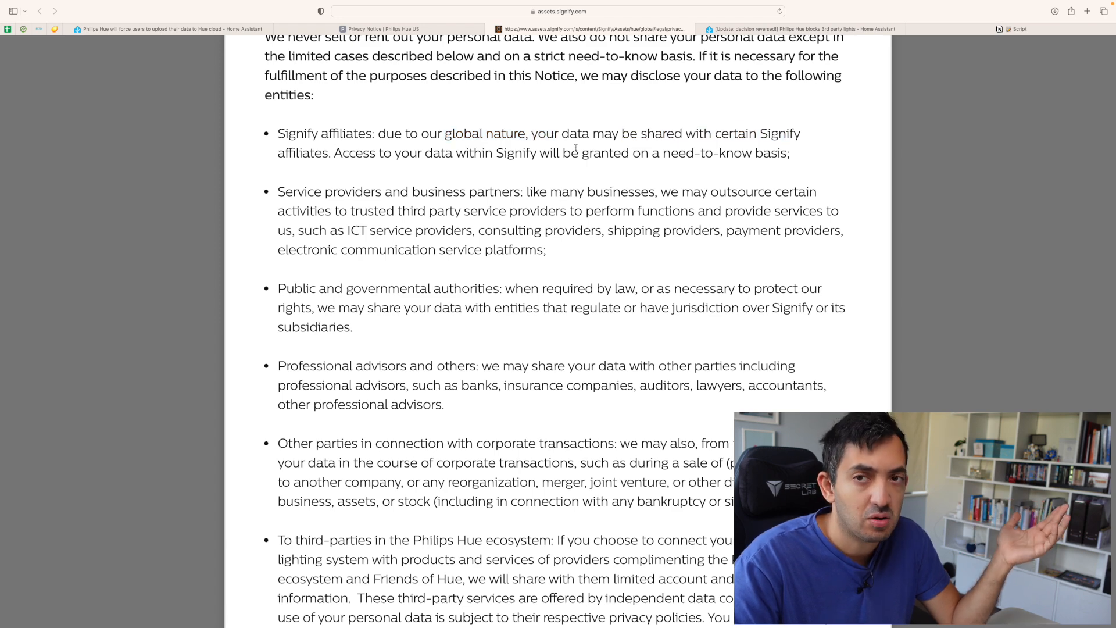
drag(581, 152, 788, 153)
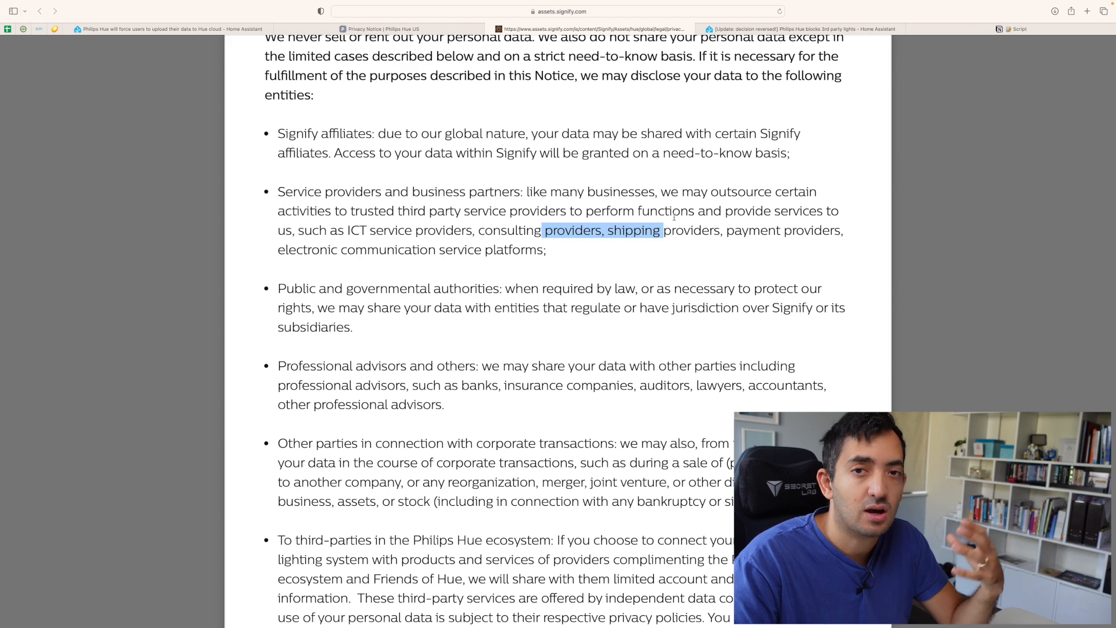
Step: Read further down the recipients list and highlight the examples of professional advisors
scroll(down, 3)
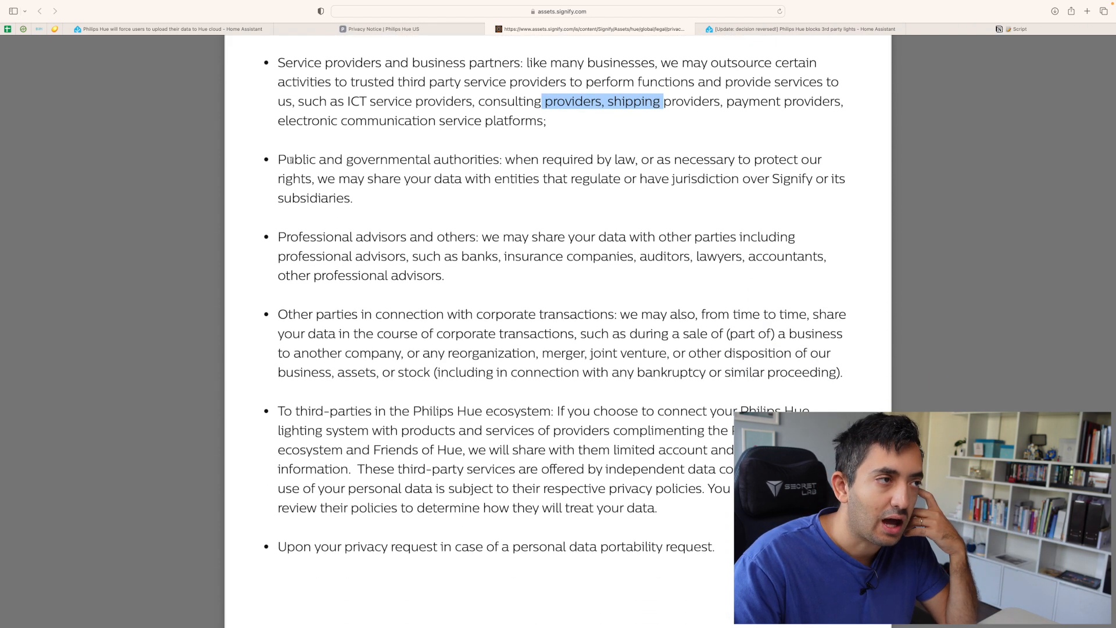
mouse_move(393, 169)
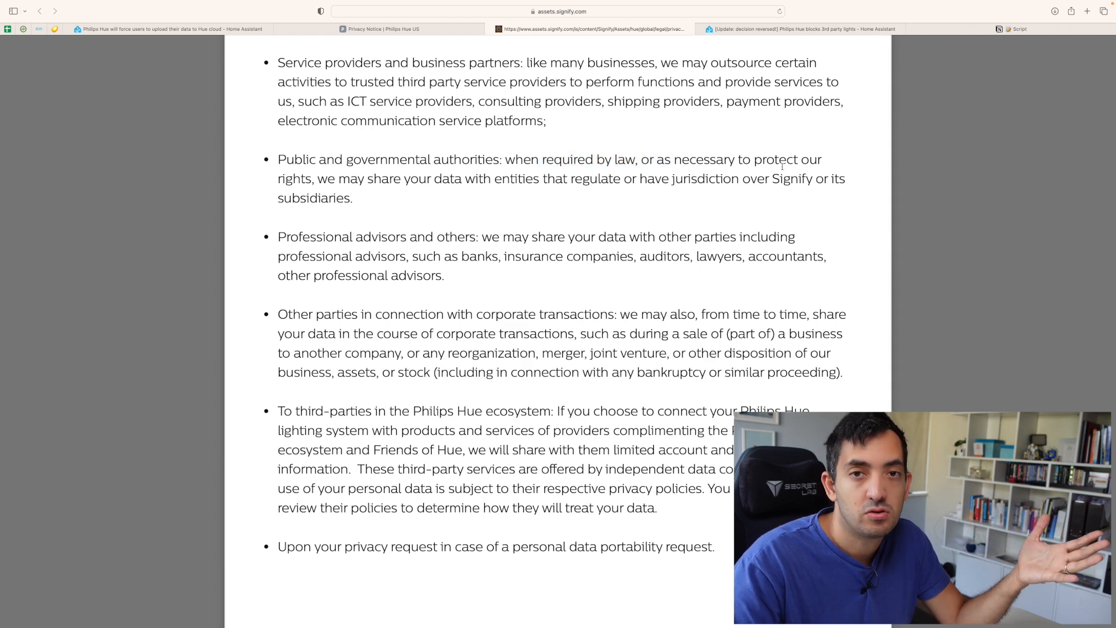
scroll(down, 3)
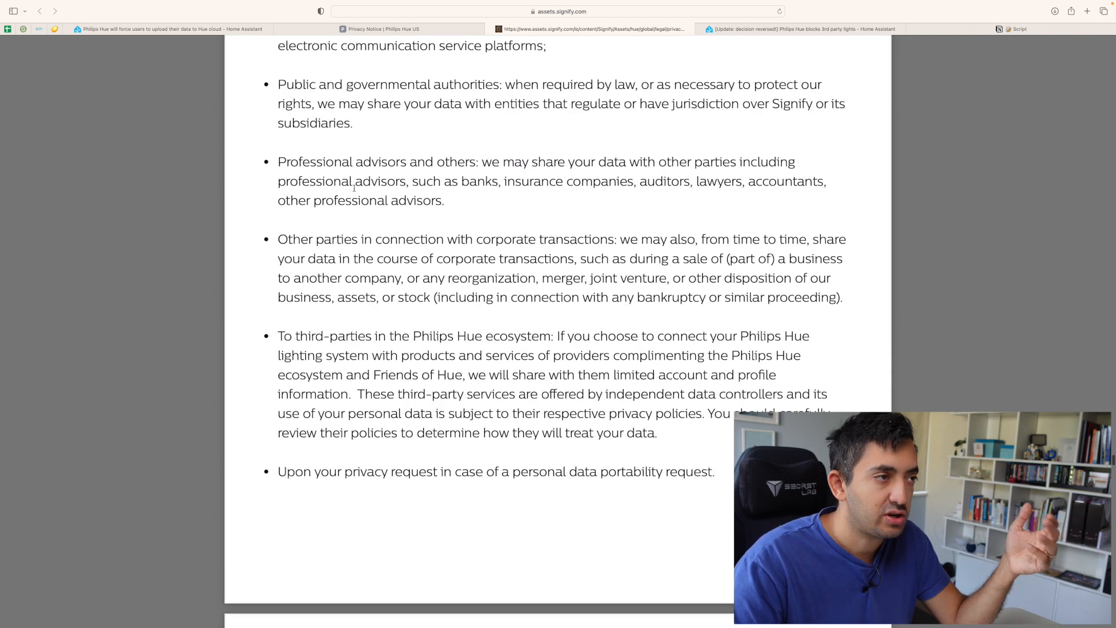
scroll(down, 3)
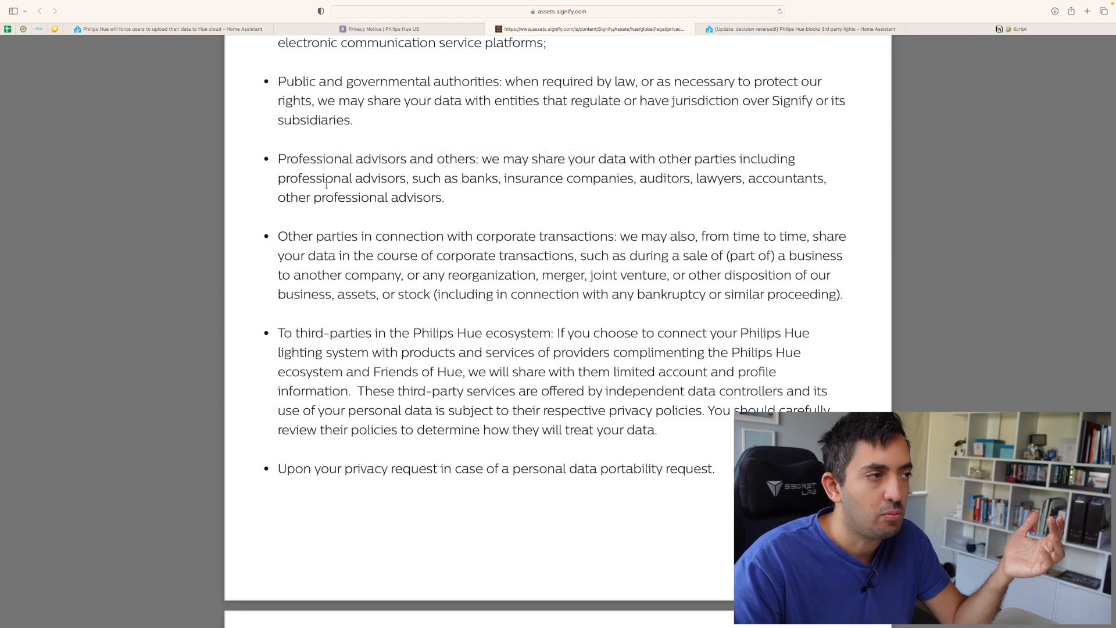
drag(530, 178, 608, 178)
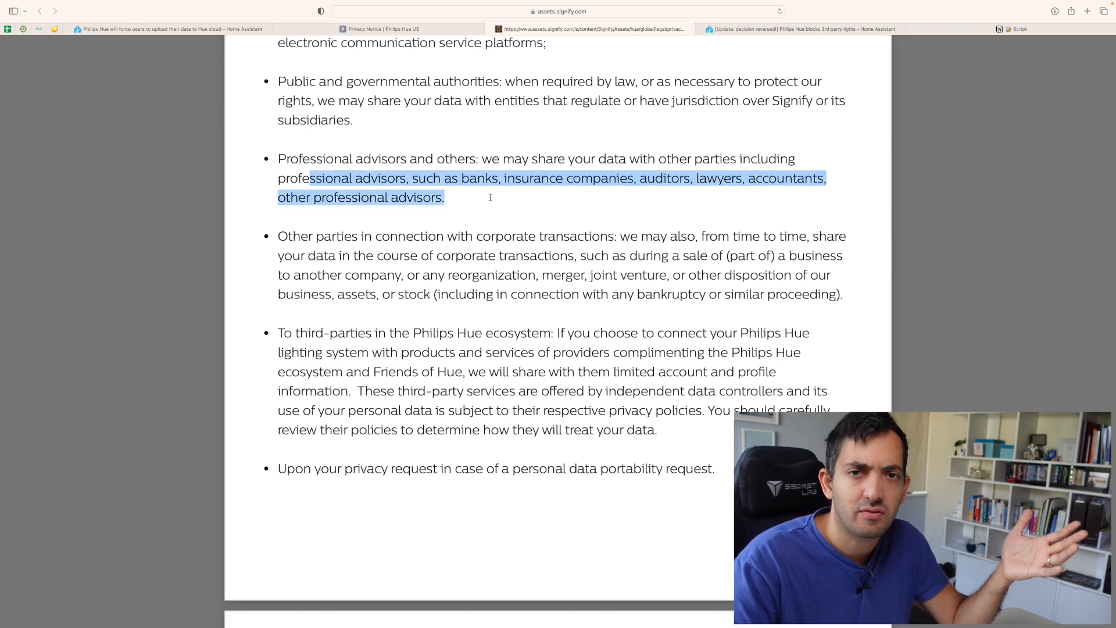
scroll(down, 3)
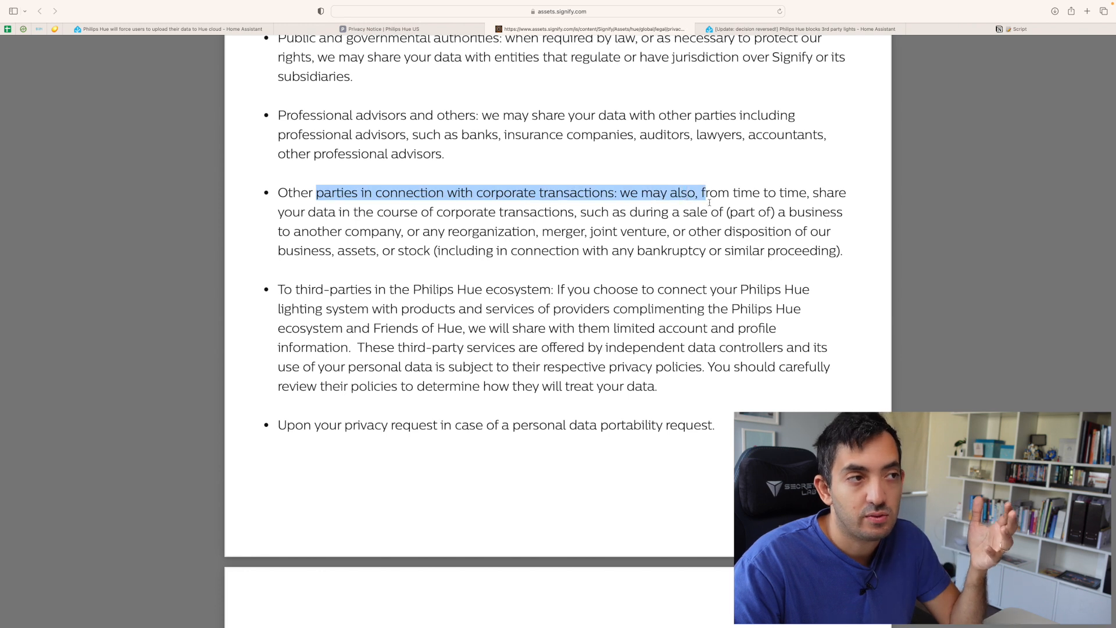
Step: Highlight the corporate transactions and Philips Hue ecosystem provider recipients, reaching the transfer-abroad heading
drag(701, 192, 725, 212)
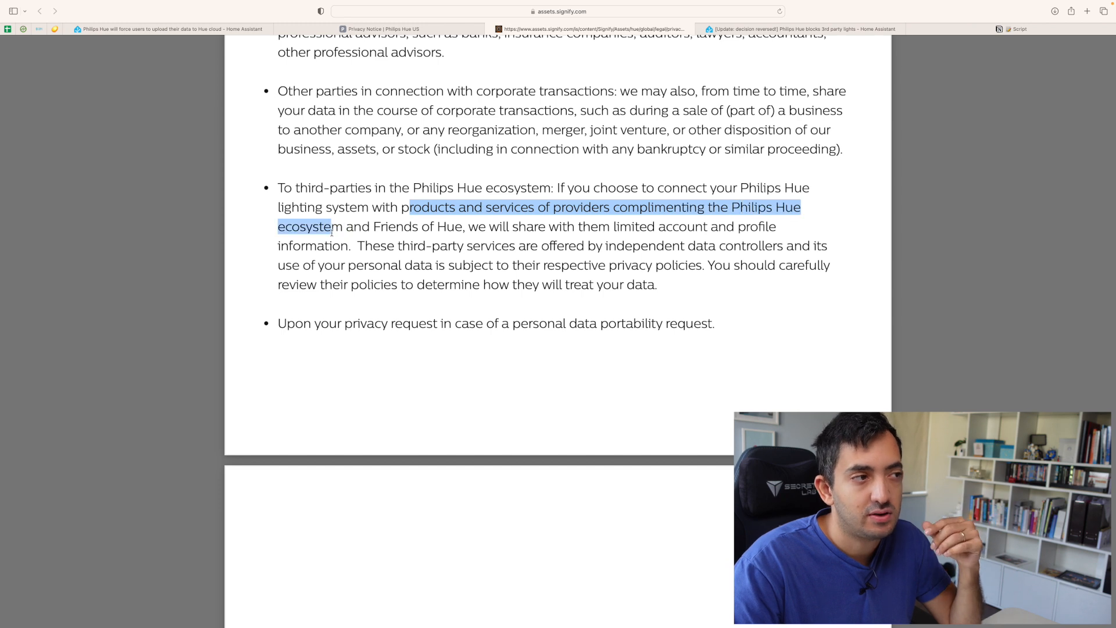
drag(332, 226, 436, 227)
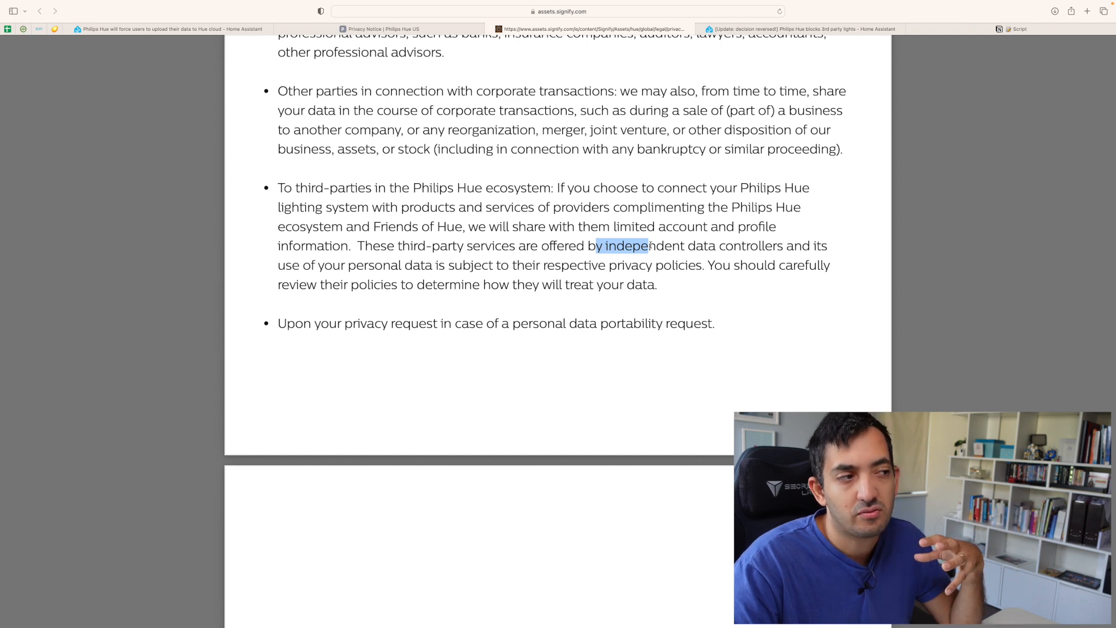
scroll(down, 3)
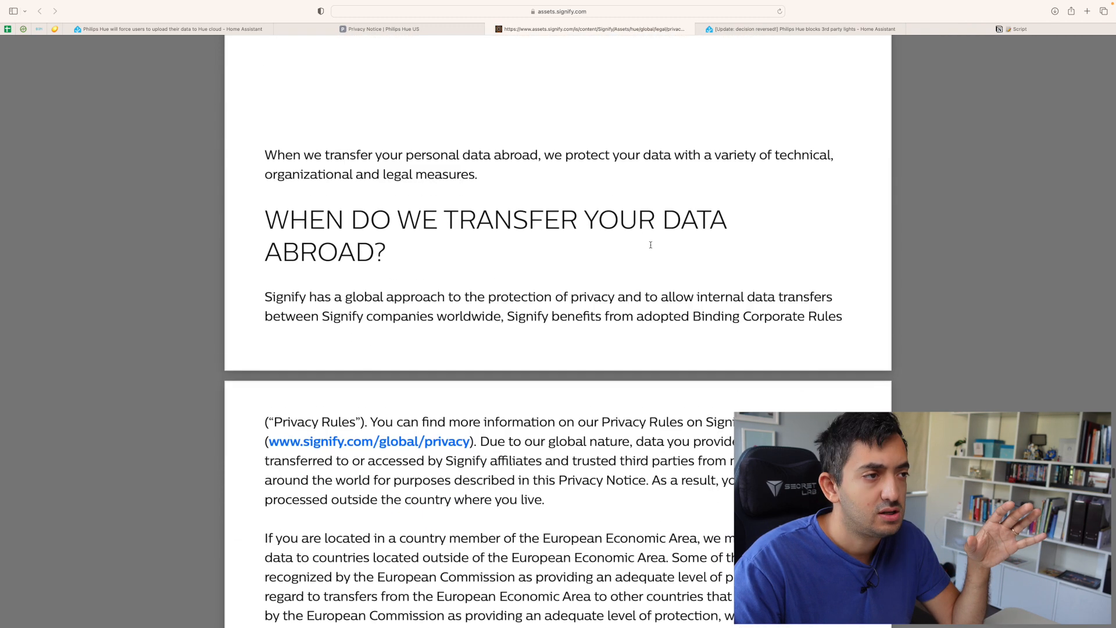
Step: Bring the California Privacy Disclosures Category / Examples table into view
scroll(down, 3)
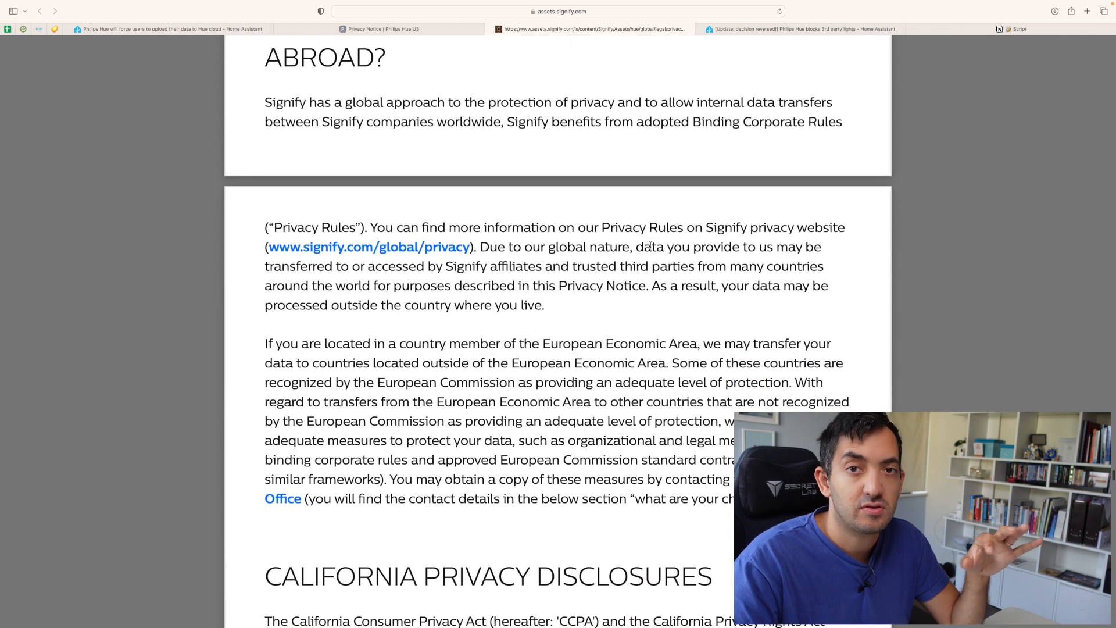
scroll(down, 3)
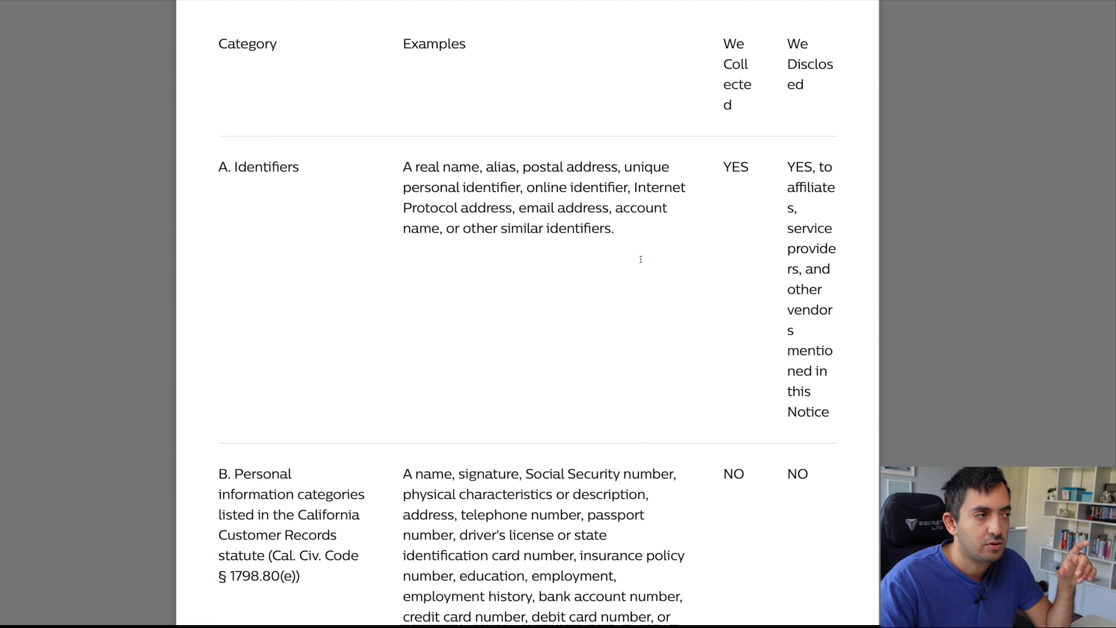
Step: Highlight the row A identifiers examples and the row B California Customer Records examples, then clear the selection
scroll(down, 3)
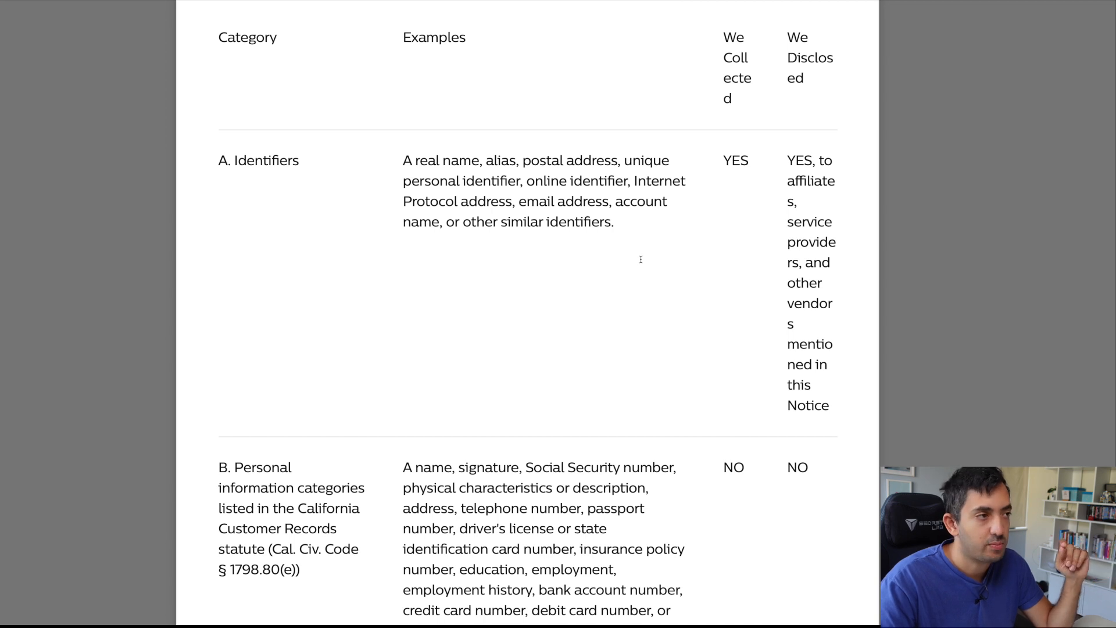
drag(403, 192, 685, 213)
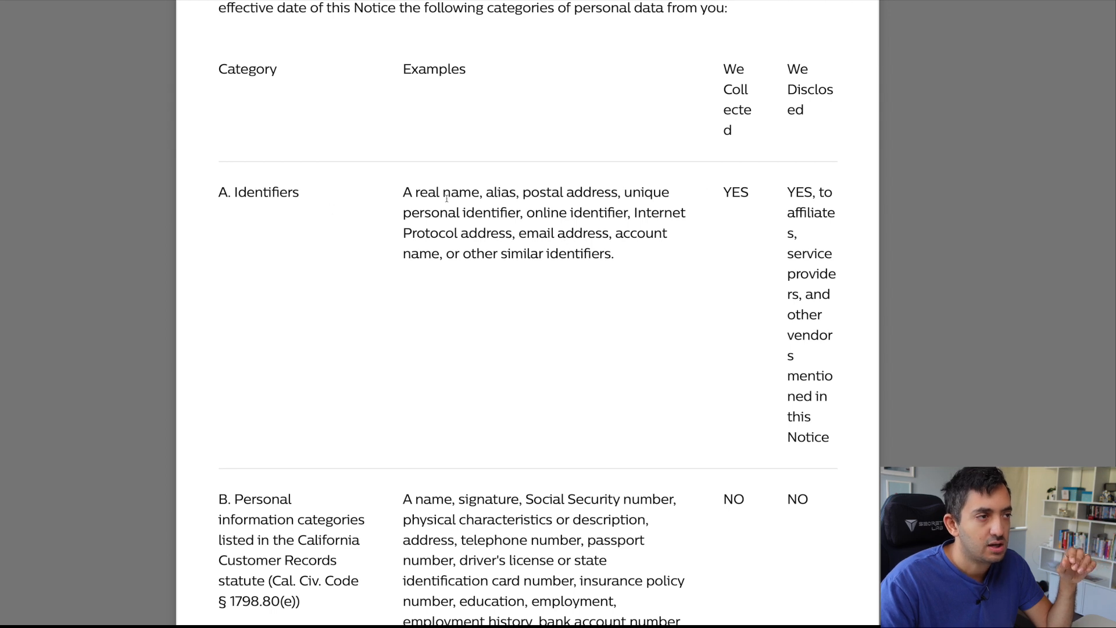
drag(414, 192, 509, 191)
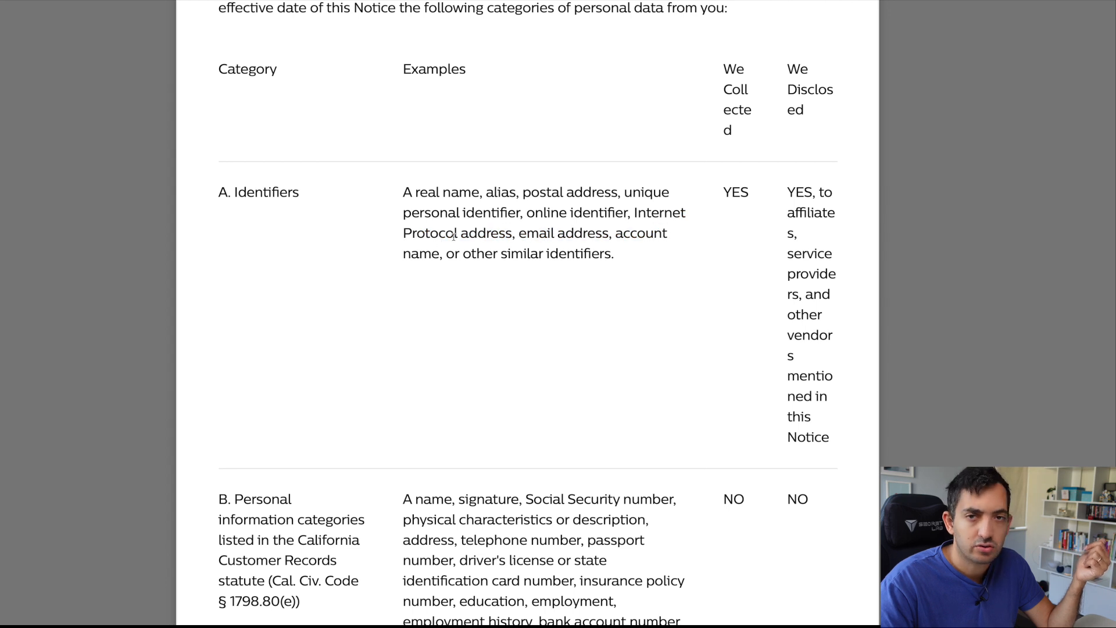
drag(464, 232, 553, 233)
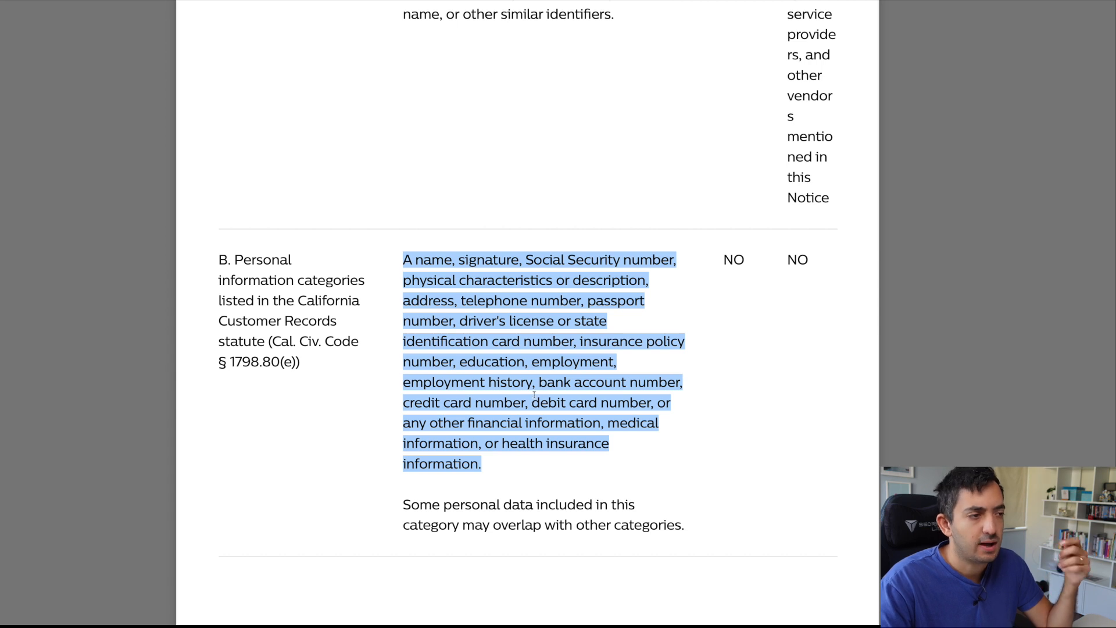
click(511, 381)
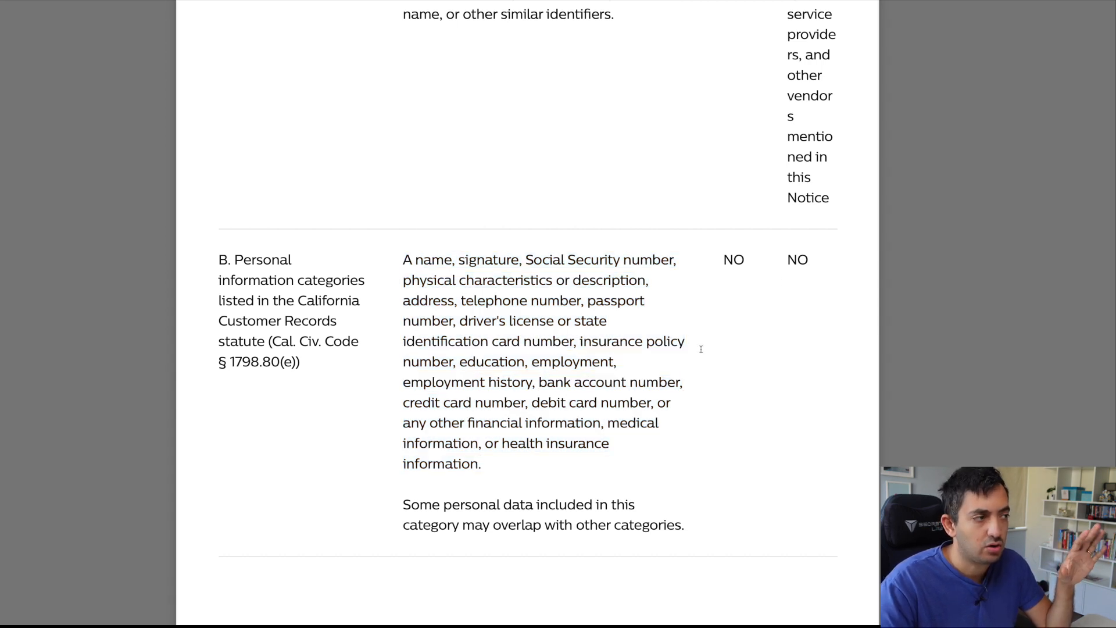
Step: Read rows C to G, highlighting the commercial information and biometric information examples
scroll(down, 3)
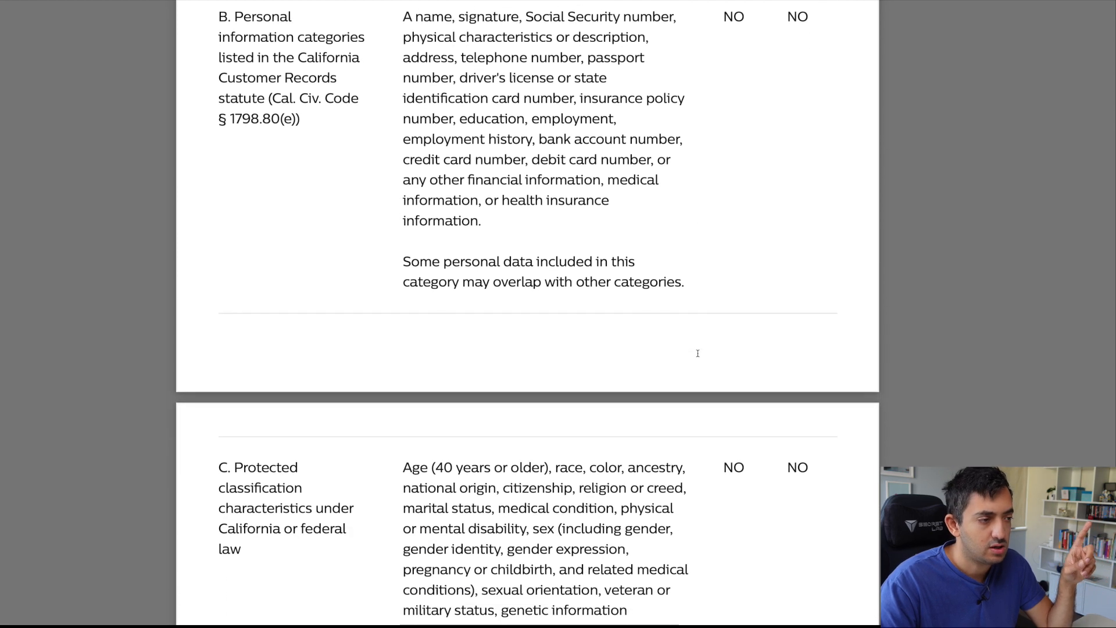
scroll(down, 3)
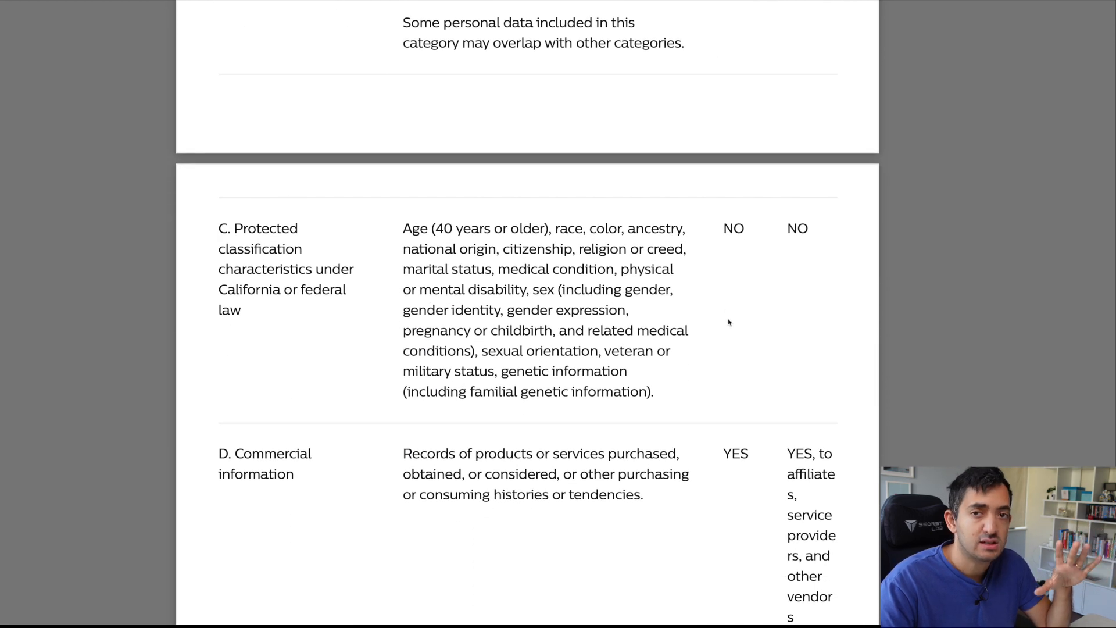
scroll(down, 3)
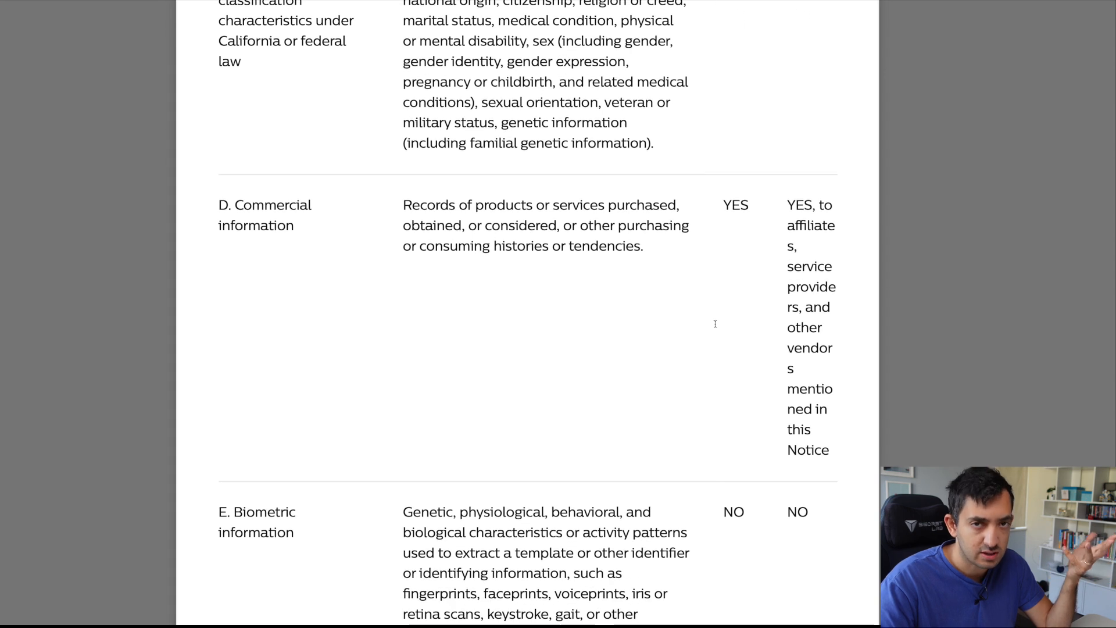
double_click(424, 205)
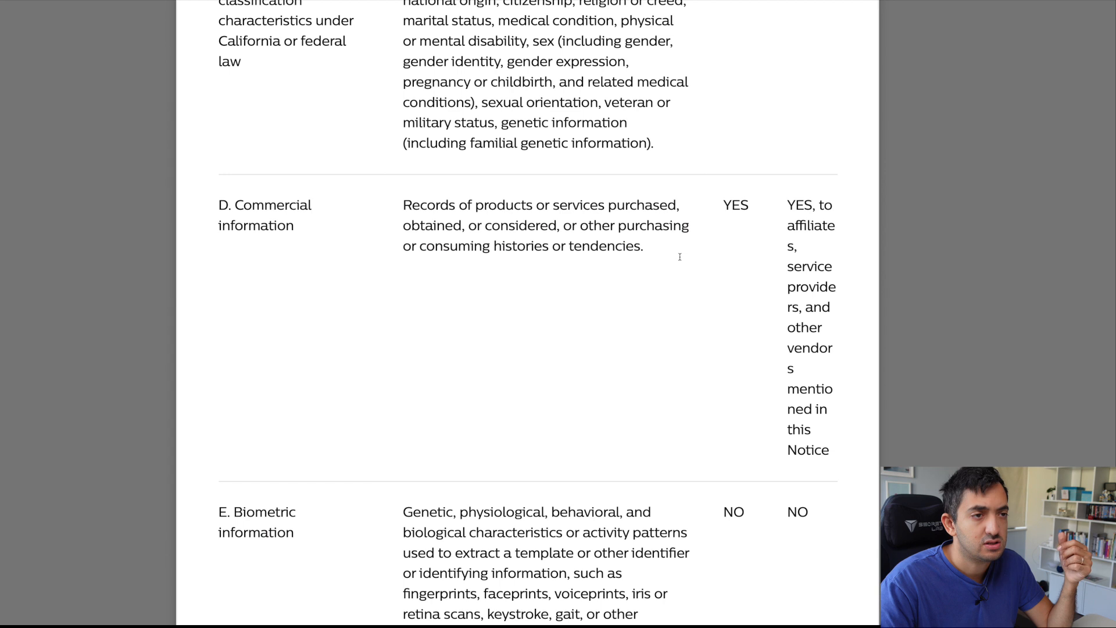
mouse_move(360, 195)
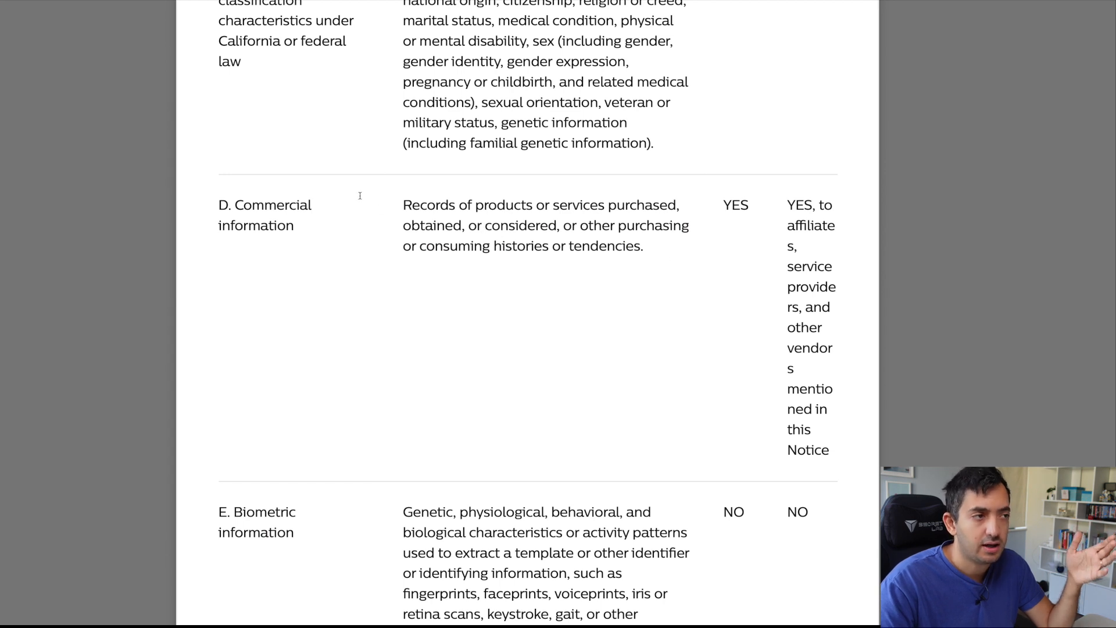
drag(403, 205, 643, 245)
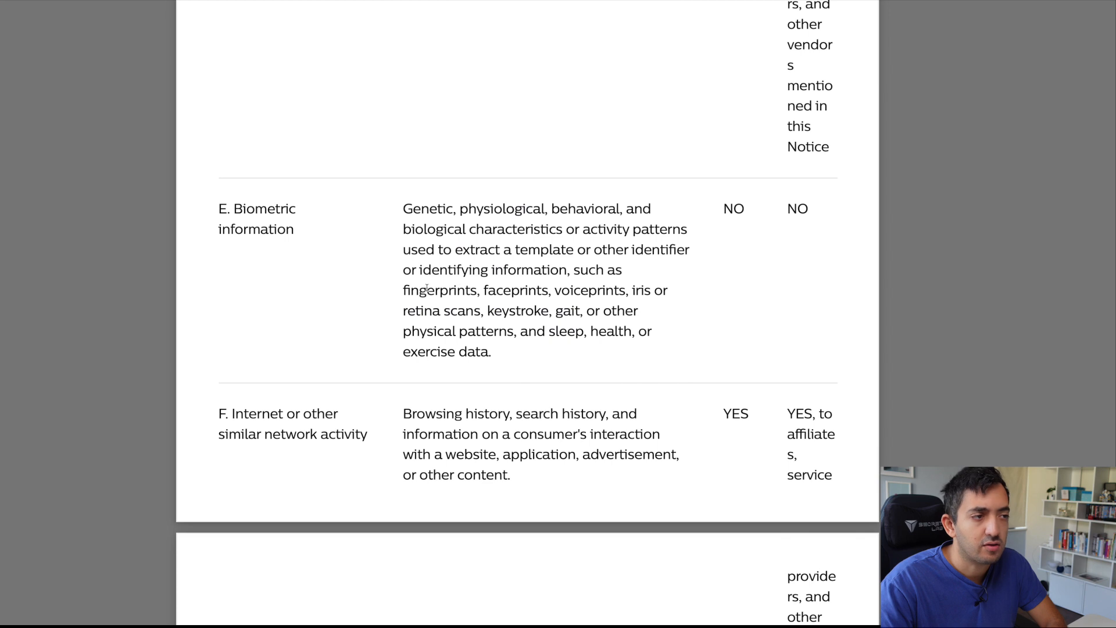
drag(426, 289, 651, 331)
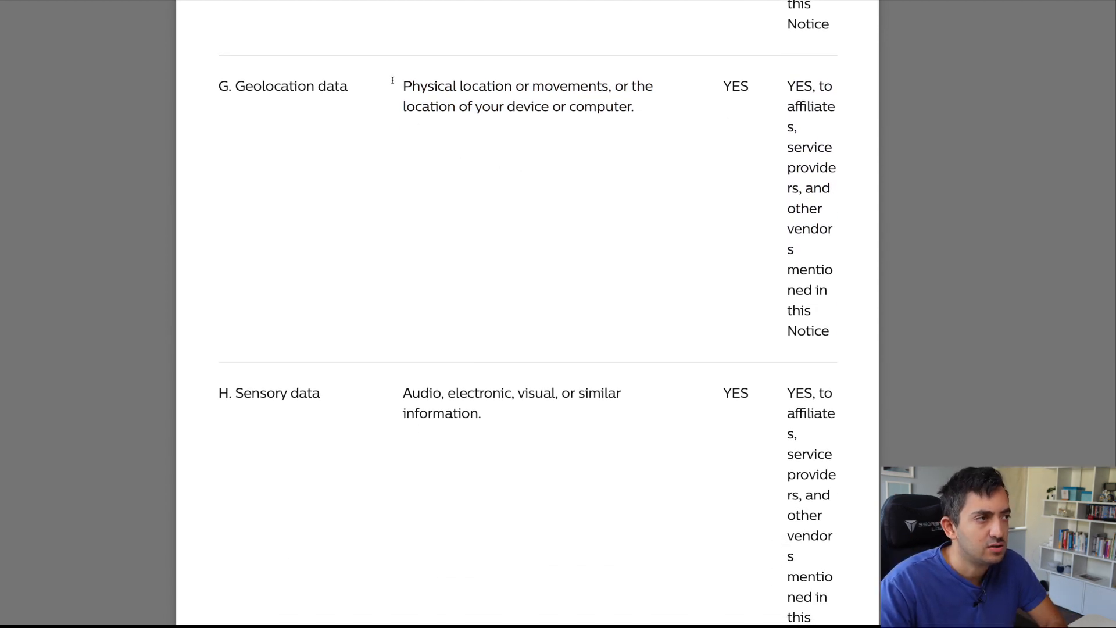
Step: Read rows H to L, highlighting job history or performance evaluations and the inferences examples
scroll(down, 3)
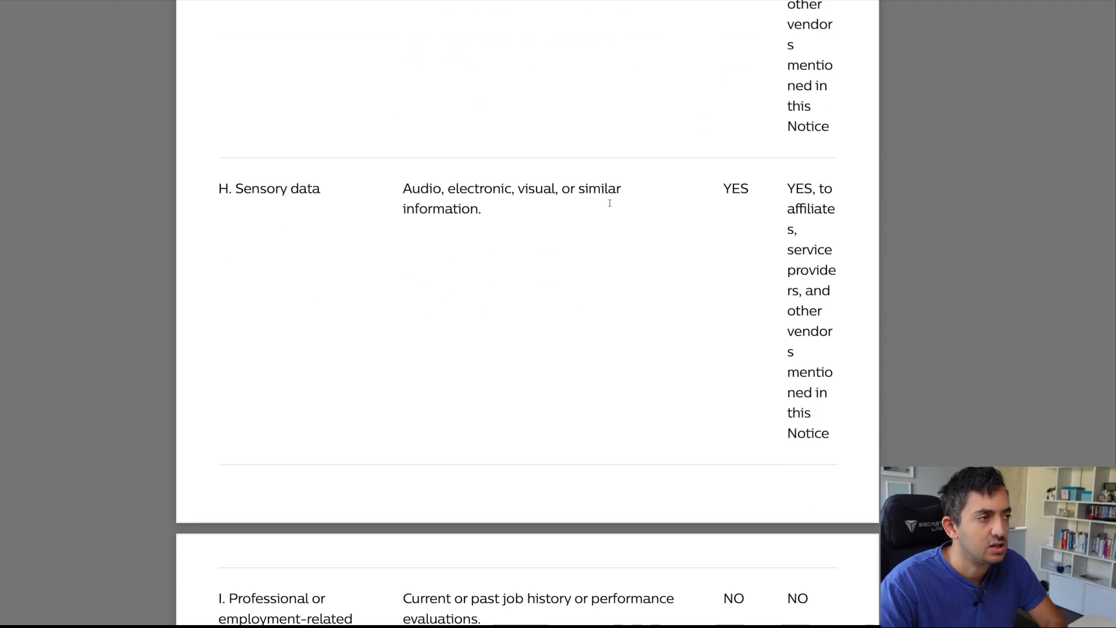
drag(421, 188, 621, 188)
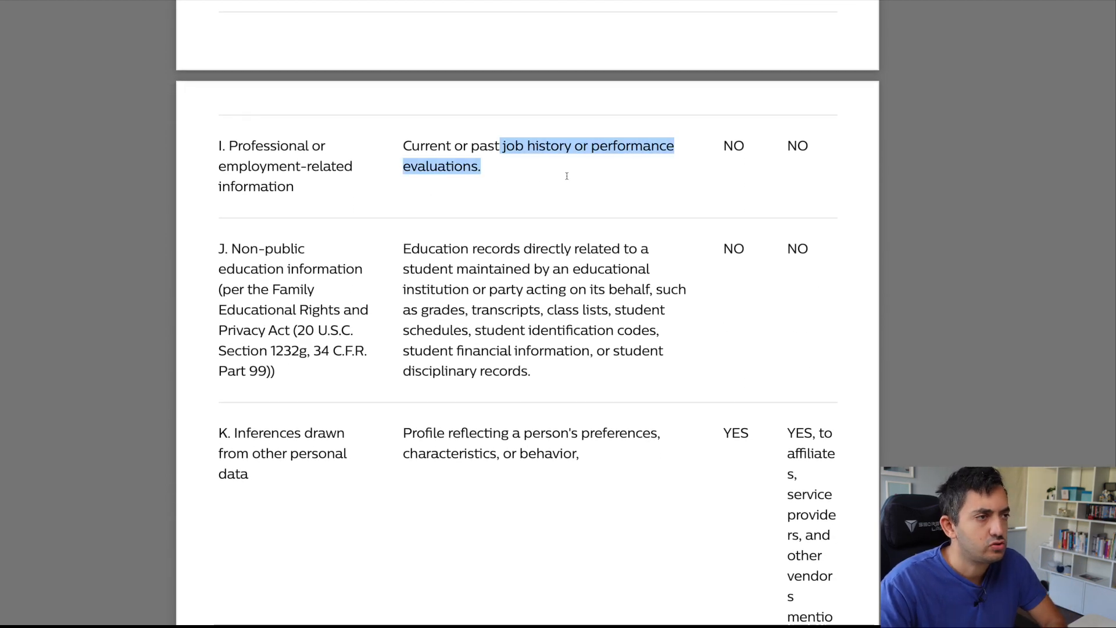
scroll(down, 3)
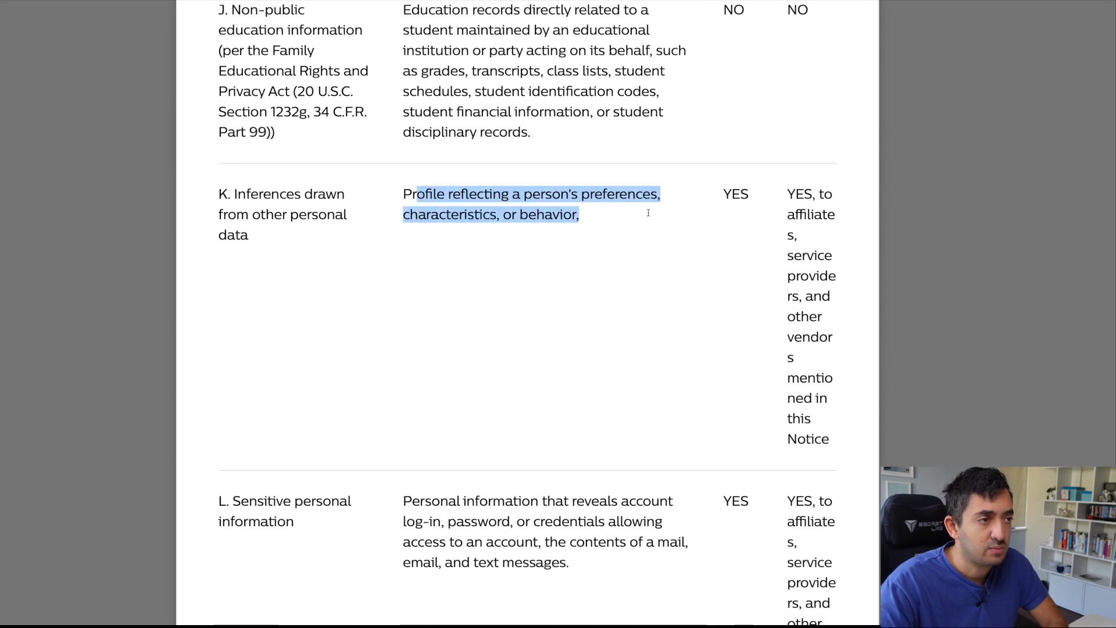
click(774, 209)
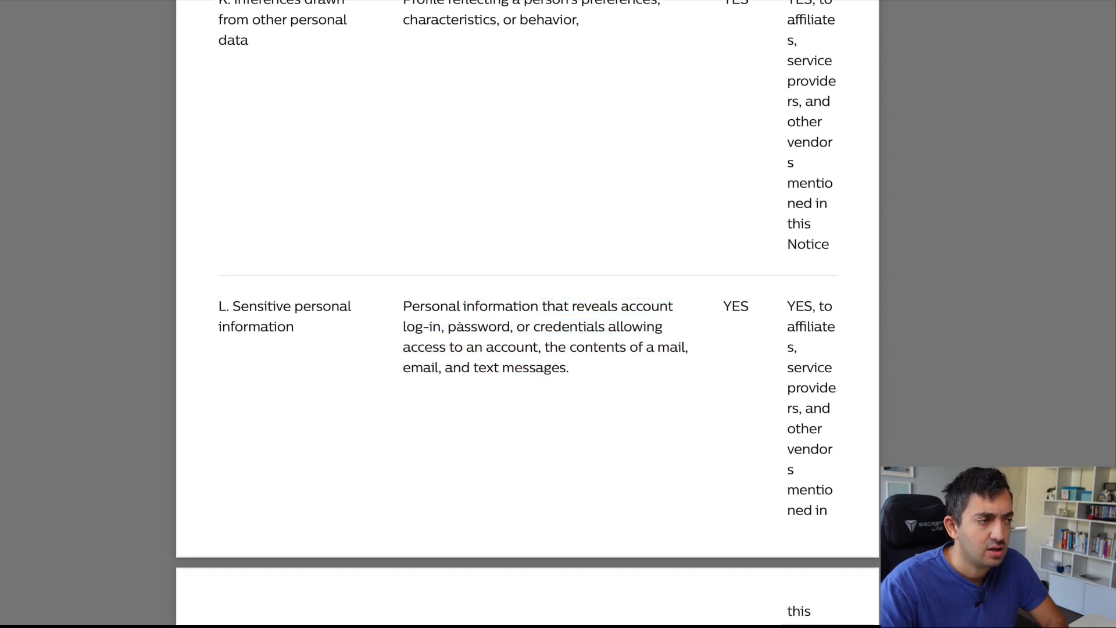
Step: Continue to the third-party disclosure list and the 'Data from children?' section
scroll(down, 3)
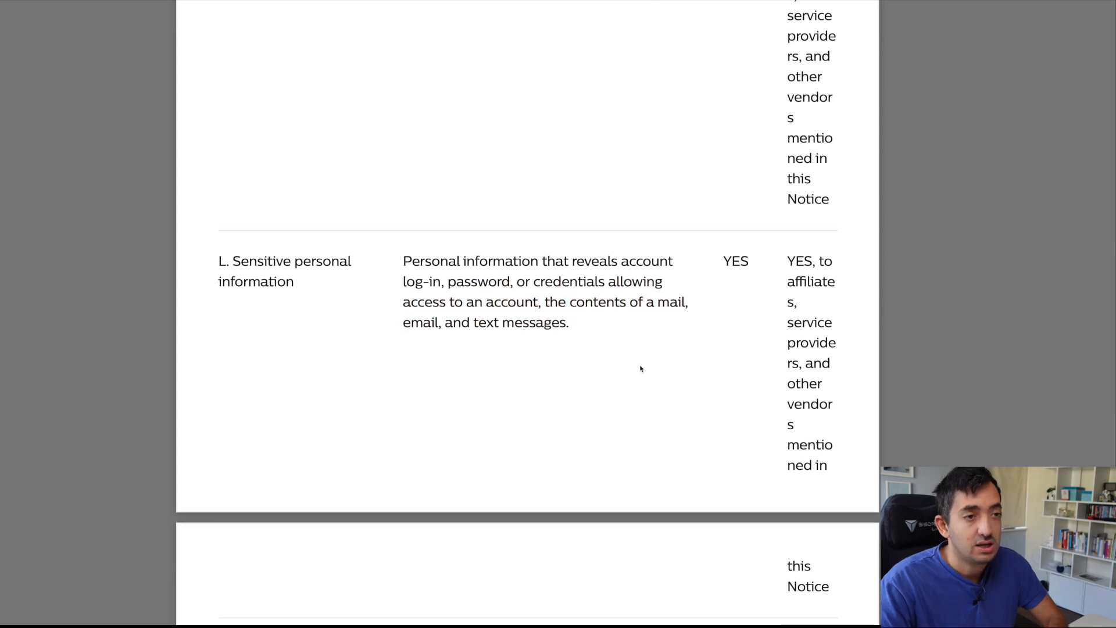
scroll(down, 3)
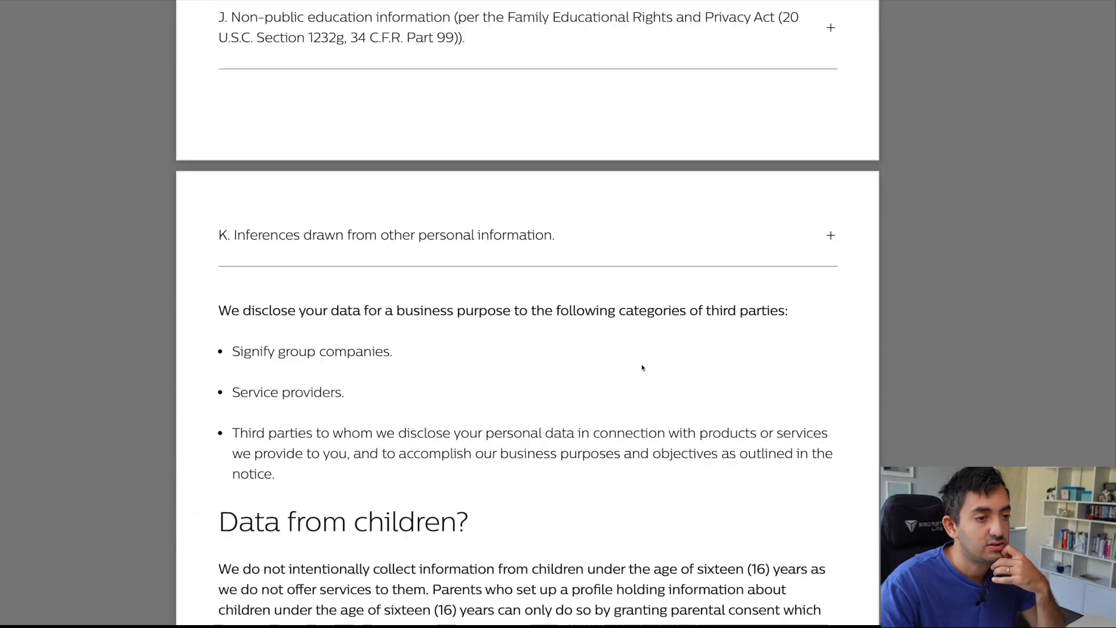